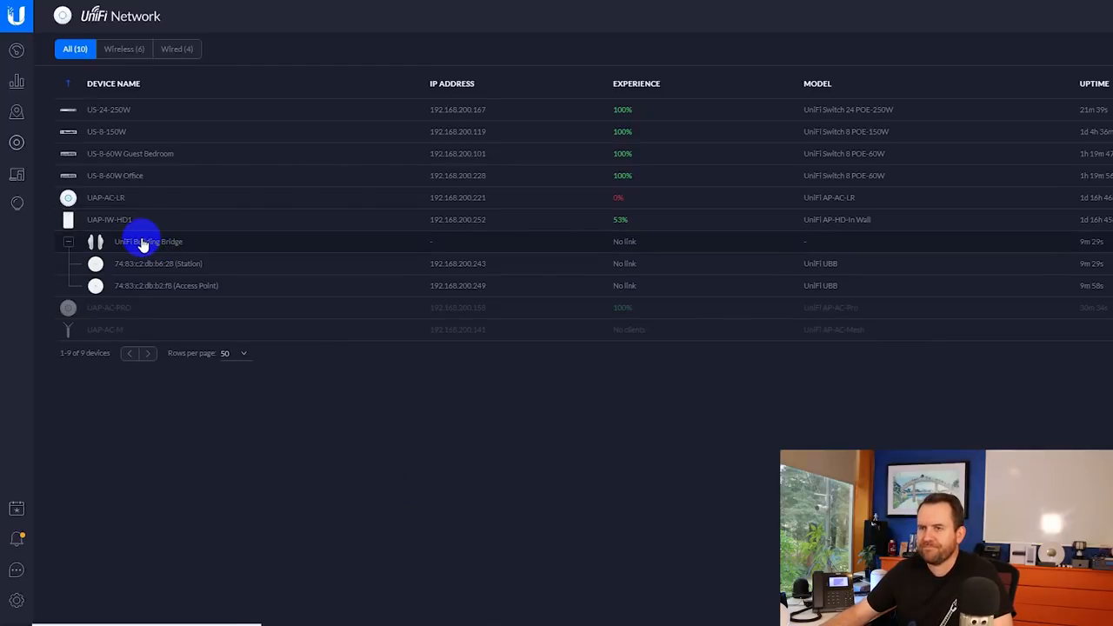
# Step: Show the UniFi Building Bridge pair's details, pending adoption with an inactive link
pyautogui.click(147, 240)
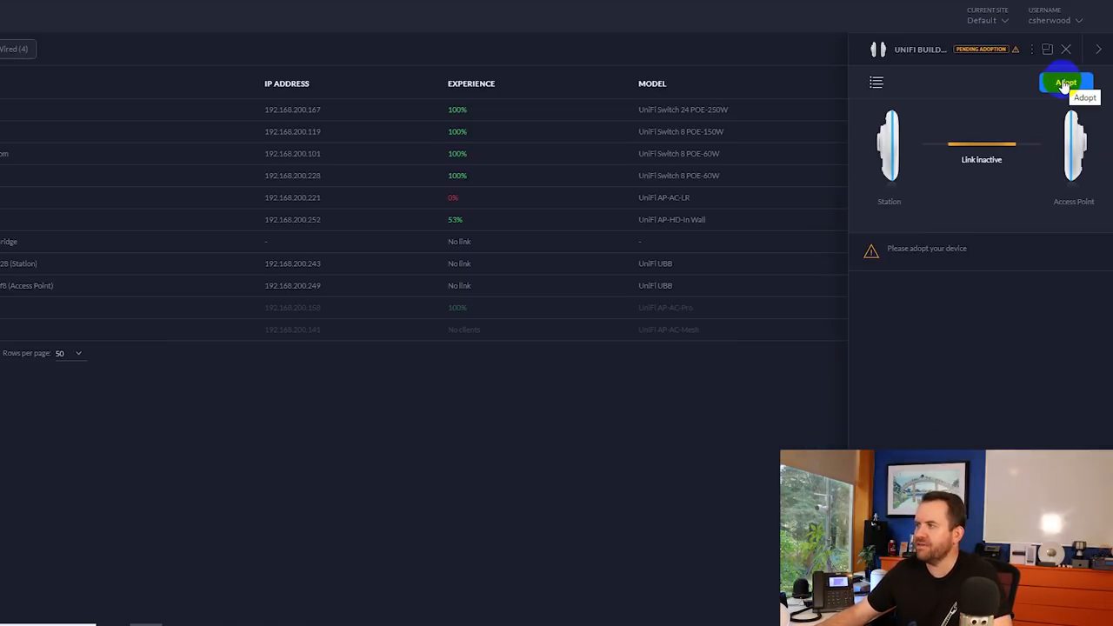
# Step: Adopt the UniFi Building Bridge so both radios join the network
pyautogui.click(1064, 83)
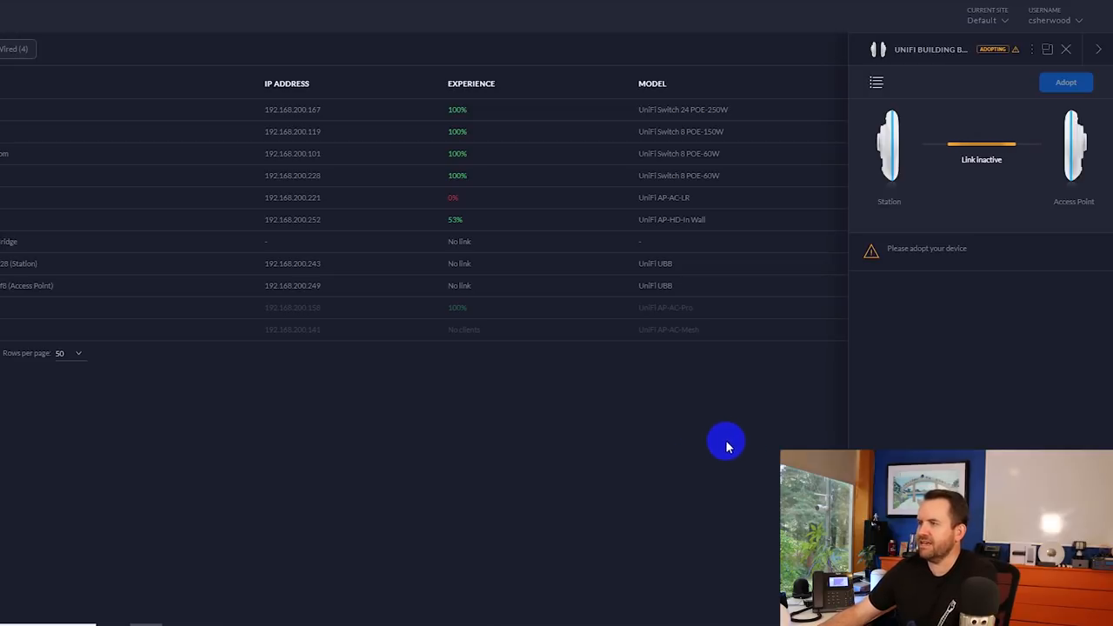
pyautogui.moveTo(687, 428)
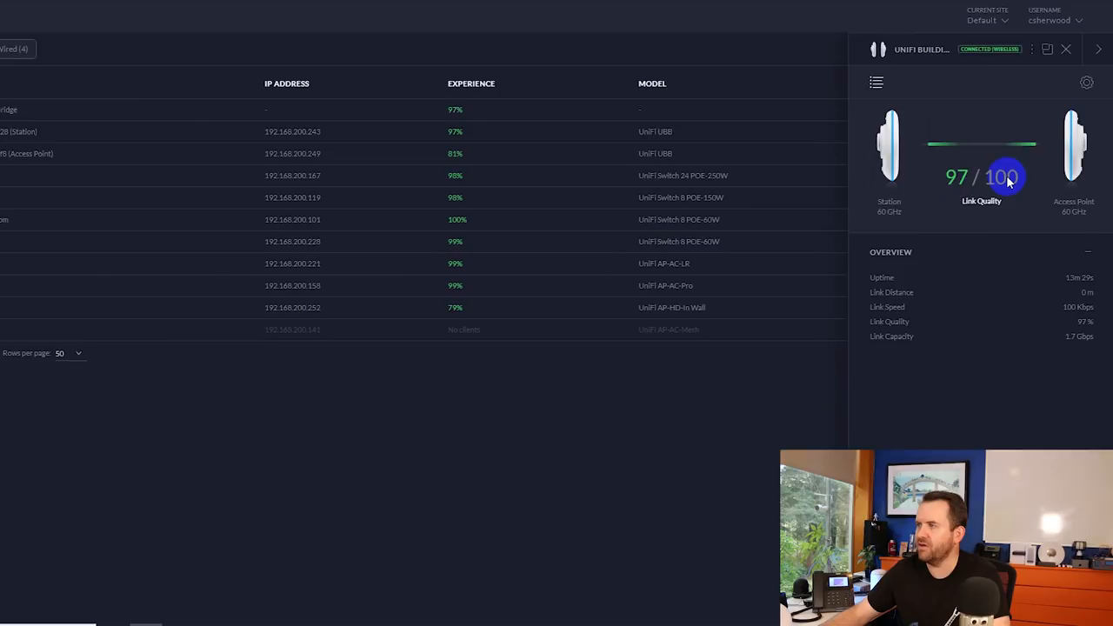
pyautogui.moveTo(1055, 91)
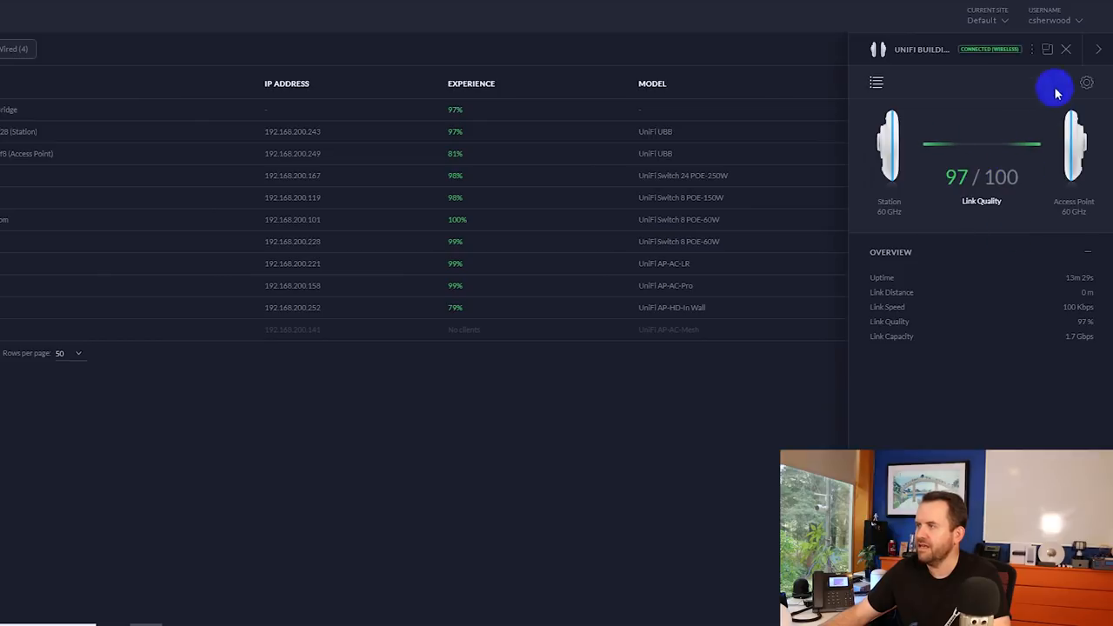
# Step: Close the bridge's details, returning to the device list with link quality 97/100
pyautogui.click(1066, 48)
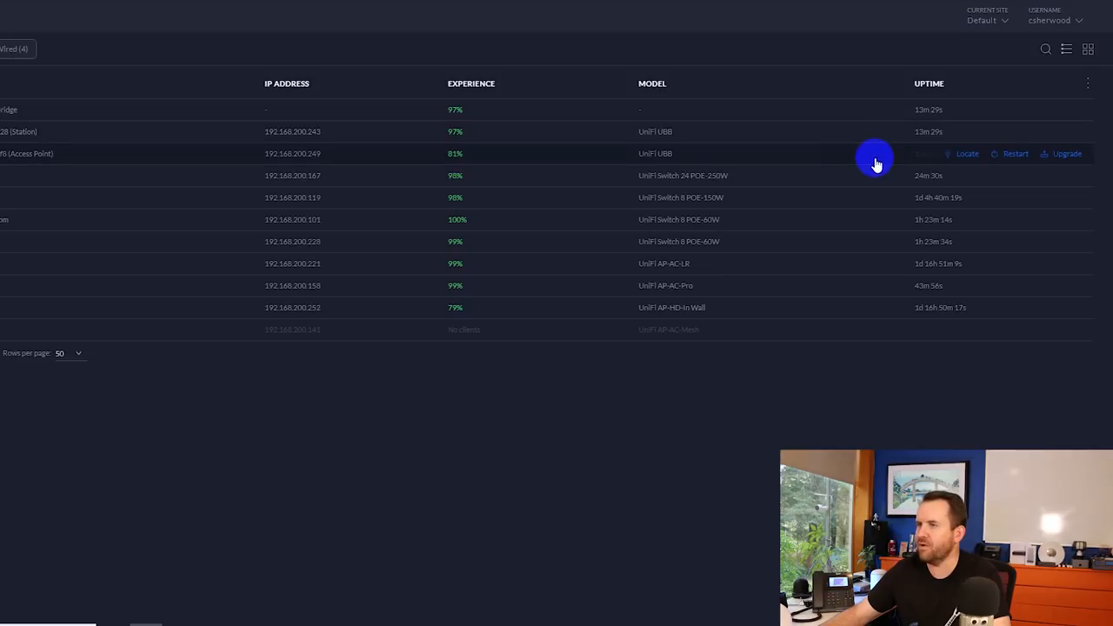
pyautogui.moveTo(1061, 153)
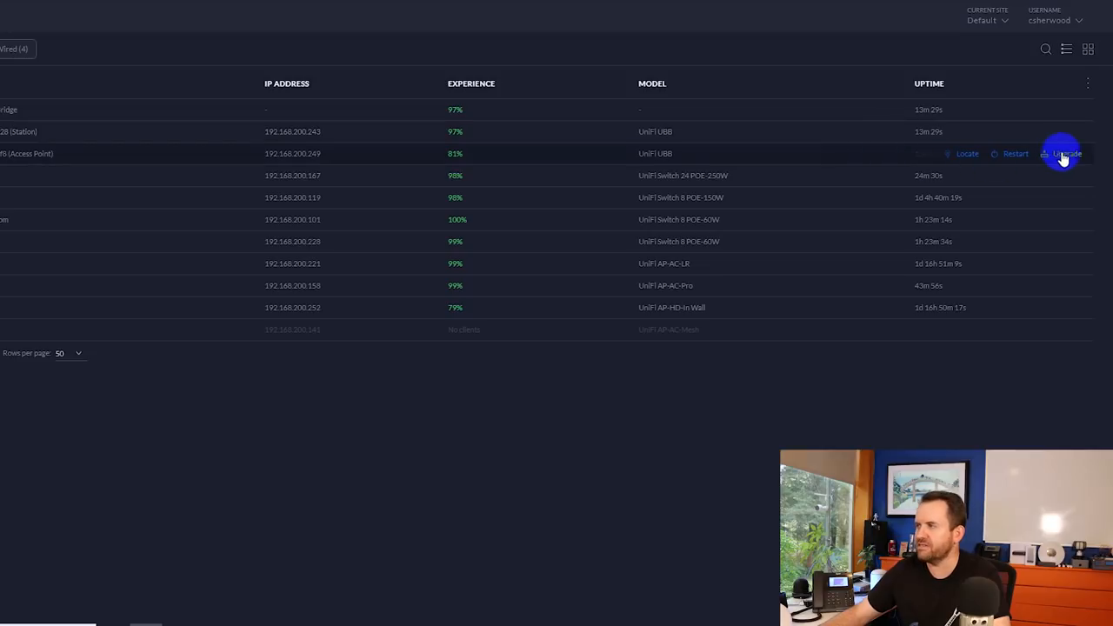
pyautogui.click(1064, 153)
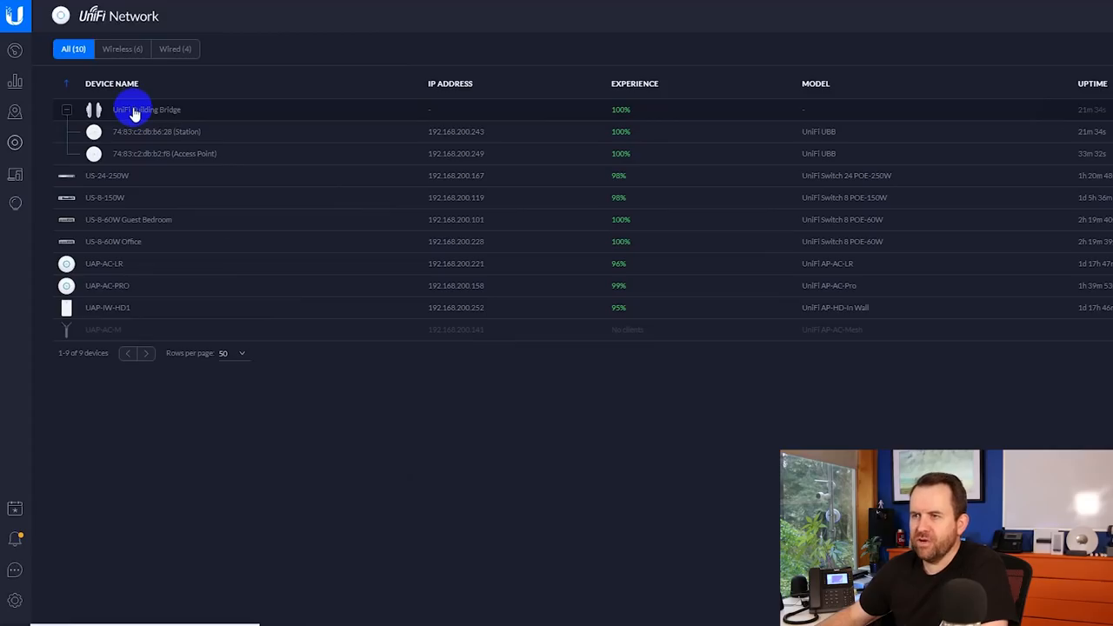
# Step: Reopen the building bridge's details showing 100/100 link quality and connected status
pyautogui.click(157, 153)
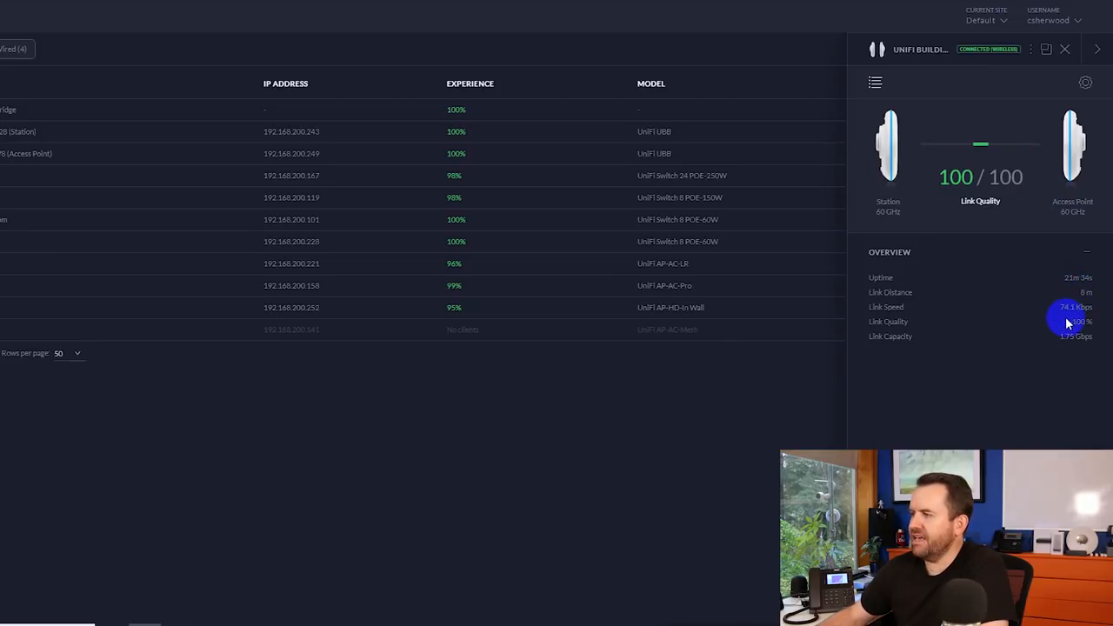
pyautogui.moveTo(1068, 349)
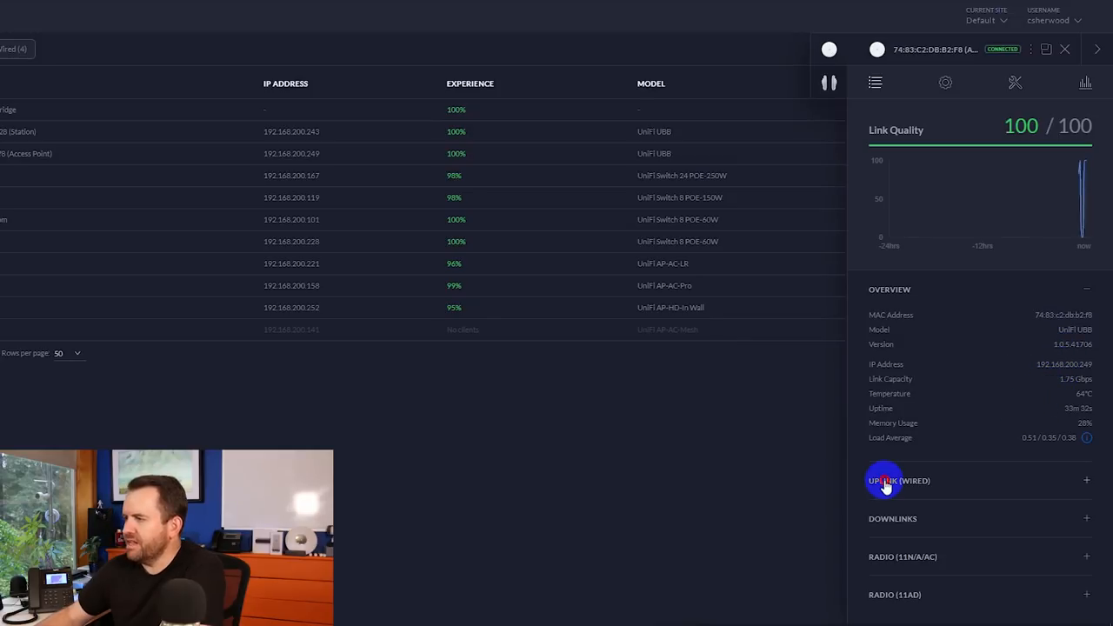
# Step: Review the access point's downlink station and 60 GHz (11AD) radio statistics, then its device settings
pyautogui.click(898, 480)
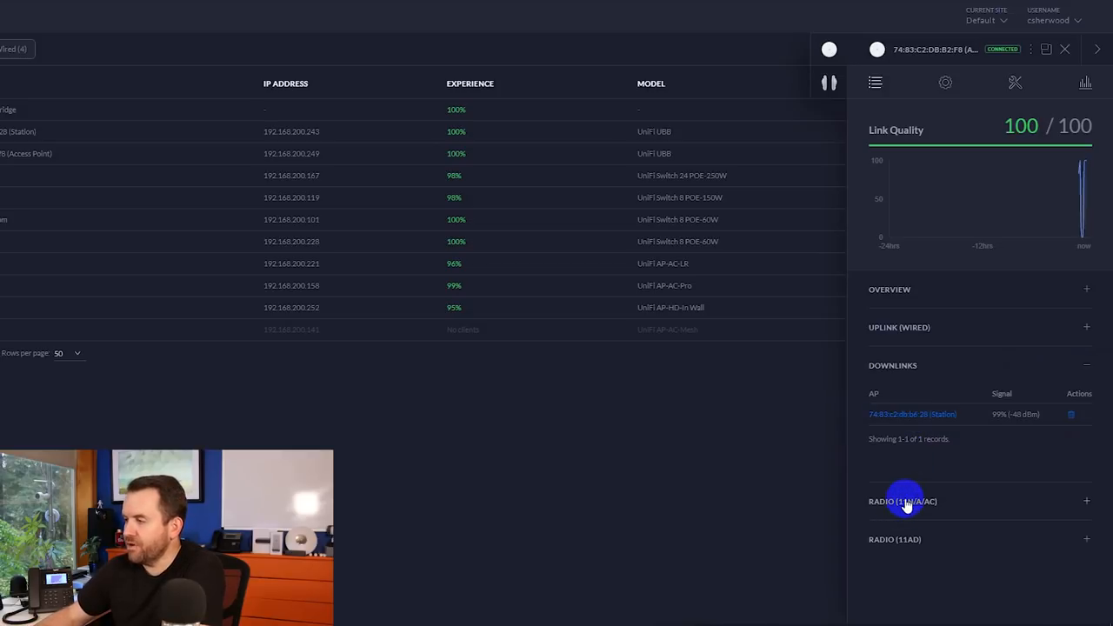
pyautogui.click(902, 501)
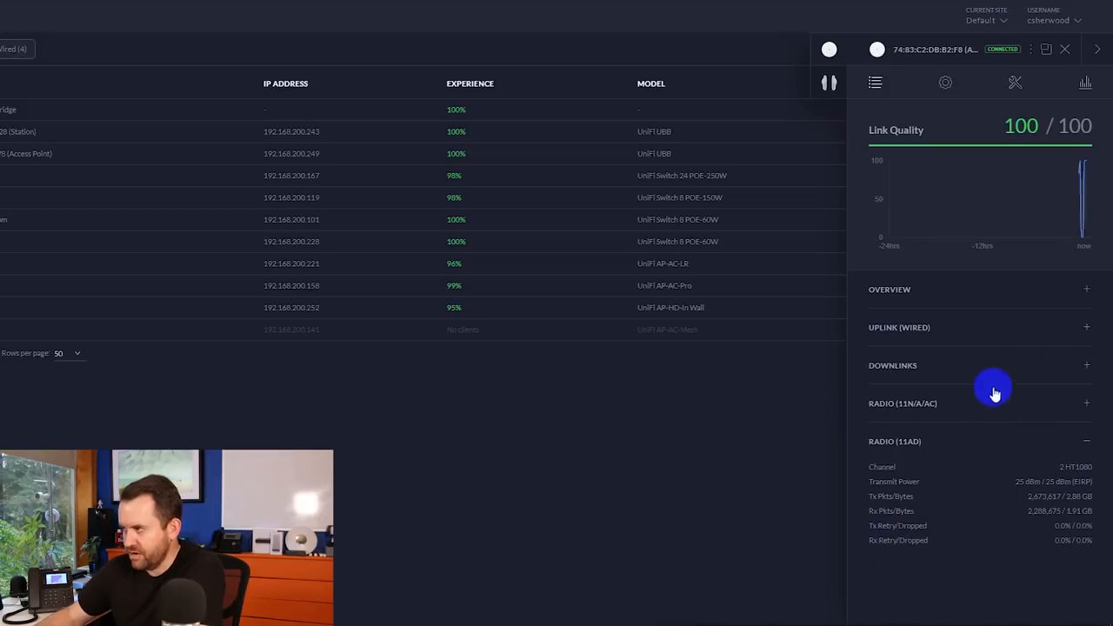
pyautogui.click(946, 82)
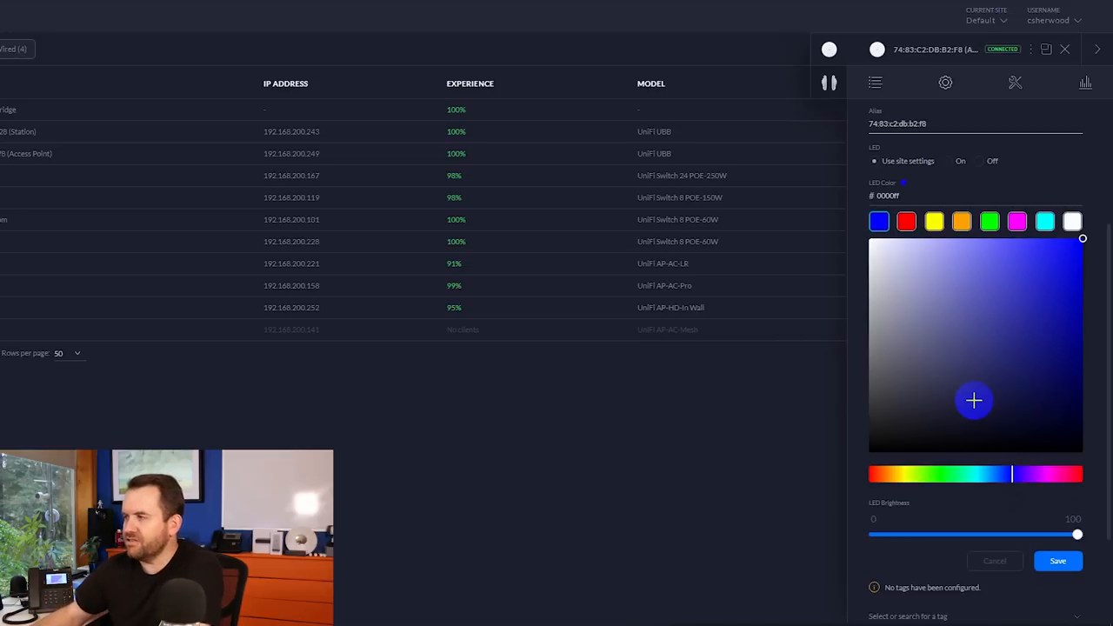
# Step: Save the access point's General settings and reveal its 5 GHz and 60 GHz radio channel settings
pyautogui.click(934, 219)
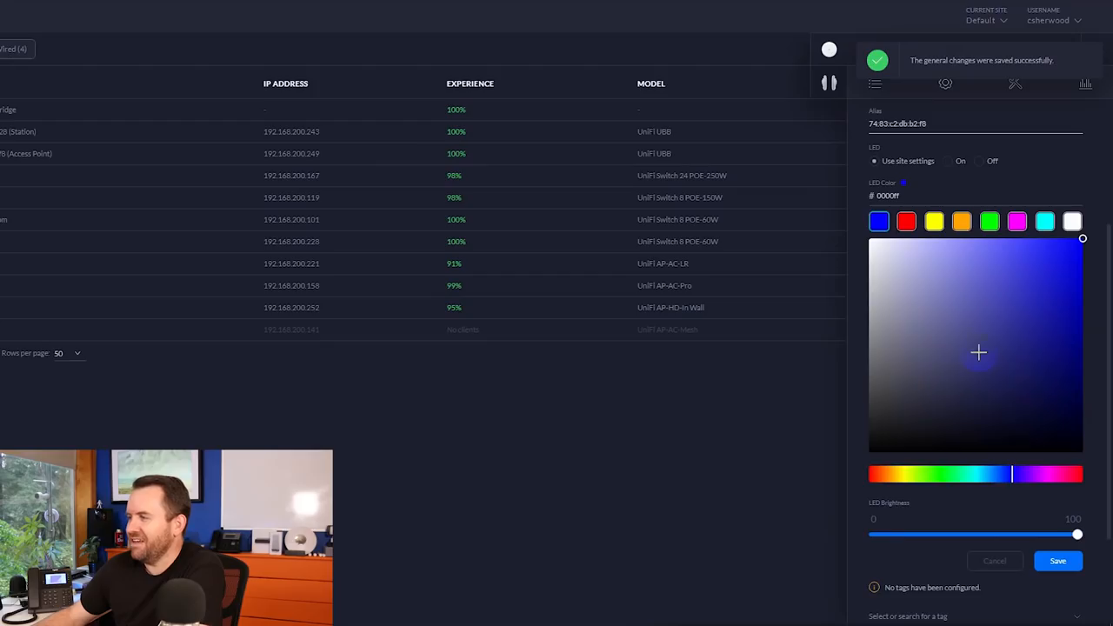
pyautogui.scroll(-3)
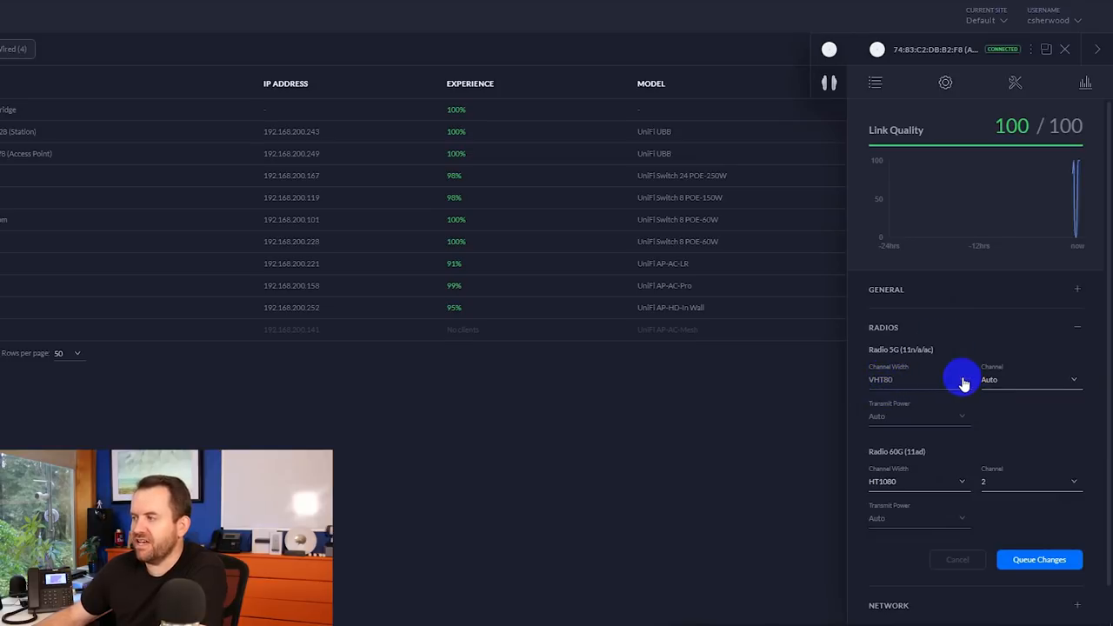
pyautogui.moveTo(877, 381)
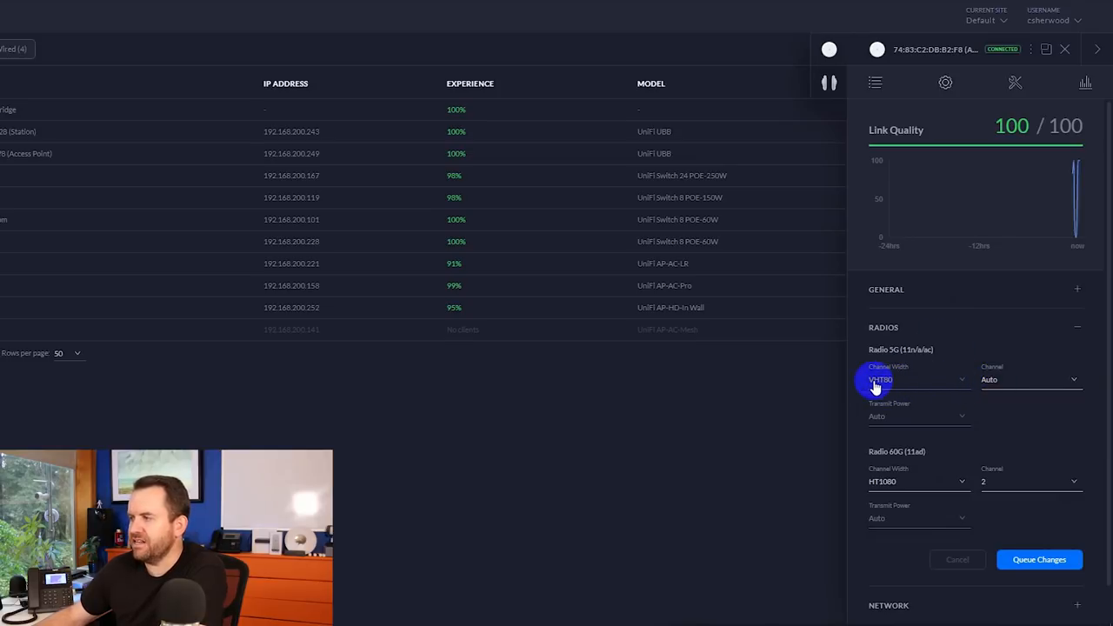
pyautogui.moveTo(964, 431)
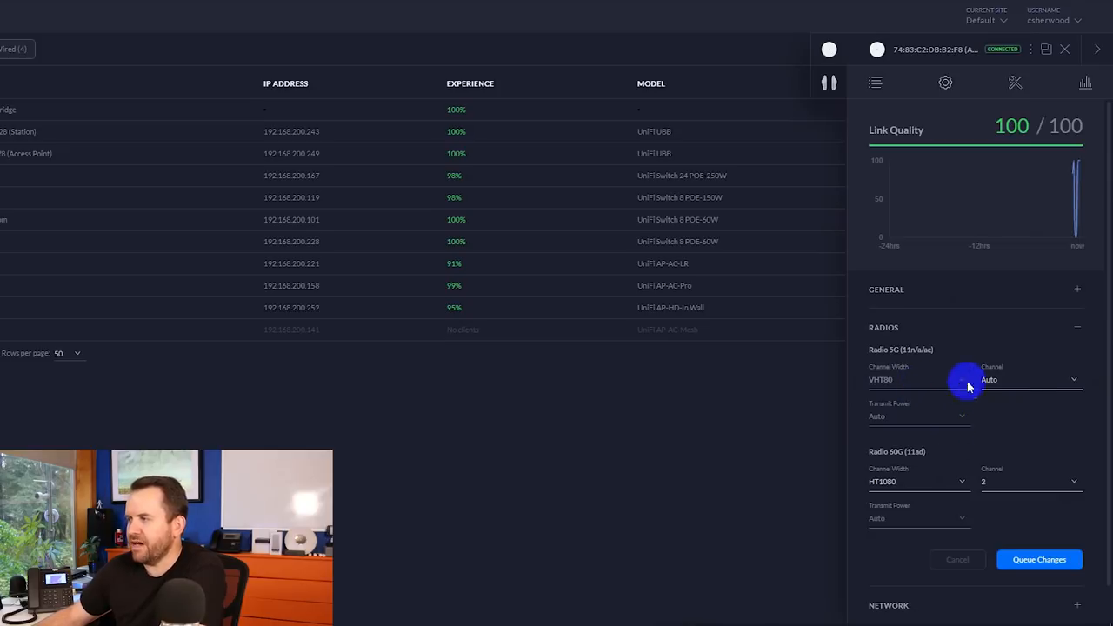
pyautogui.moveTo(1006, 346)
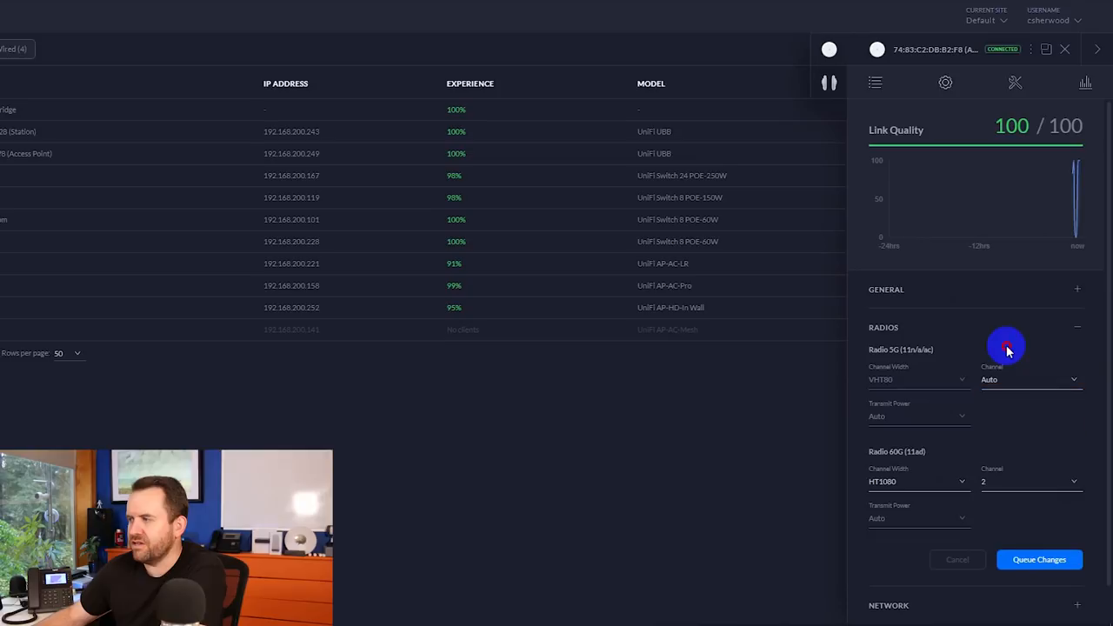
pyautogui.moveTo(905, 419)
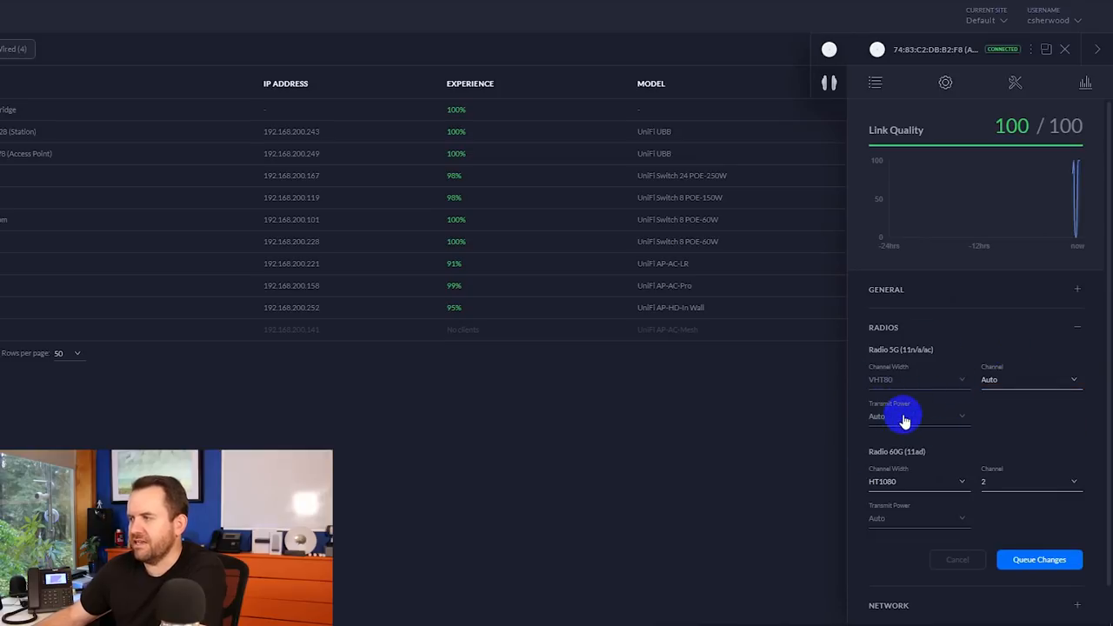
pyautogui.moveTo(908, 414)
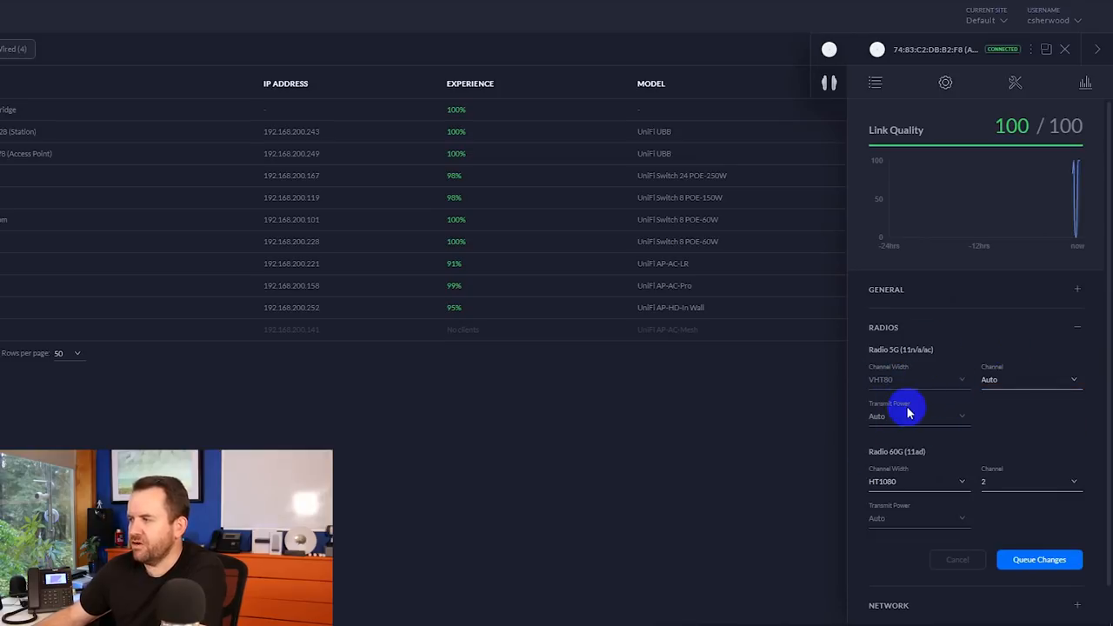
pyautogui.click(1030, 379)
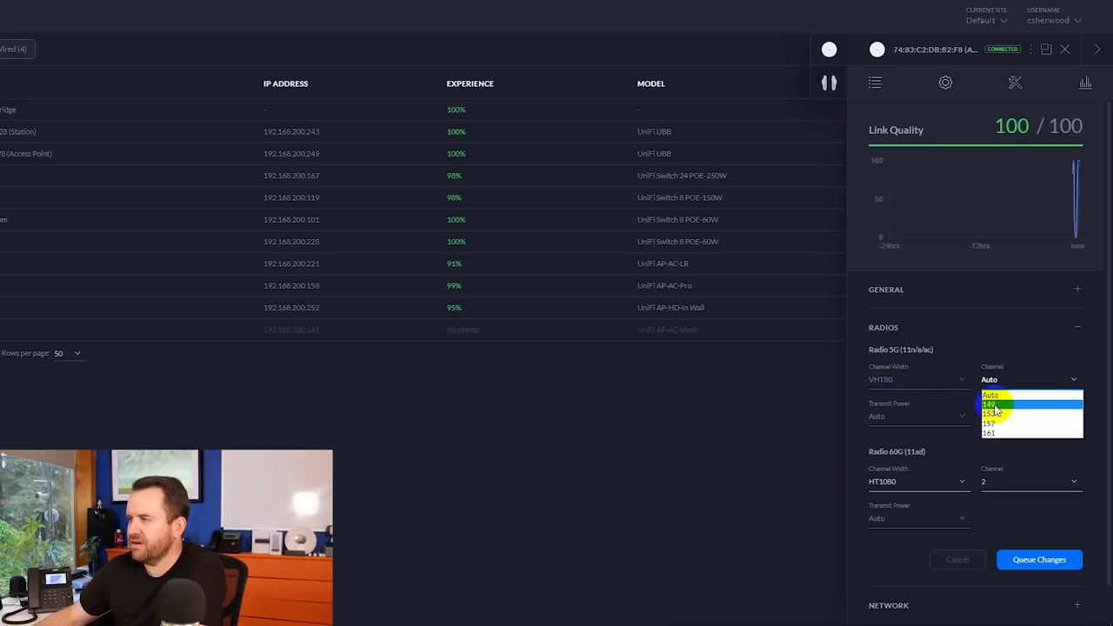
pyautogui.click(991, 403)
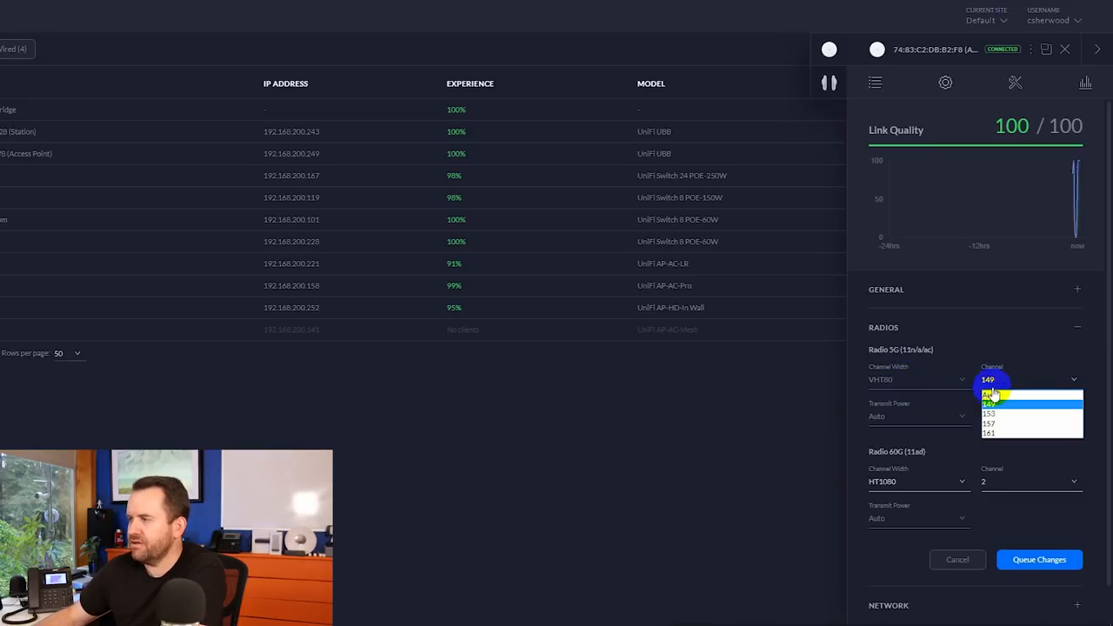
pyautogui.click(990, 391)
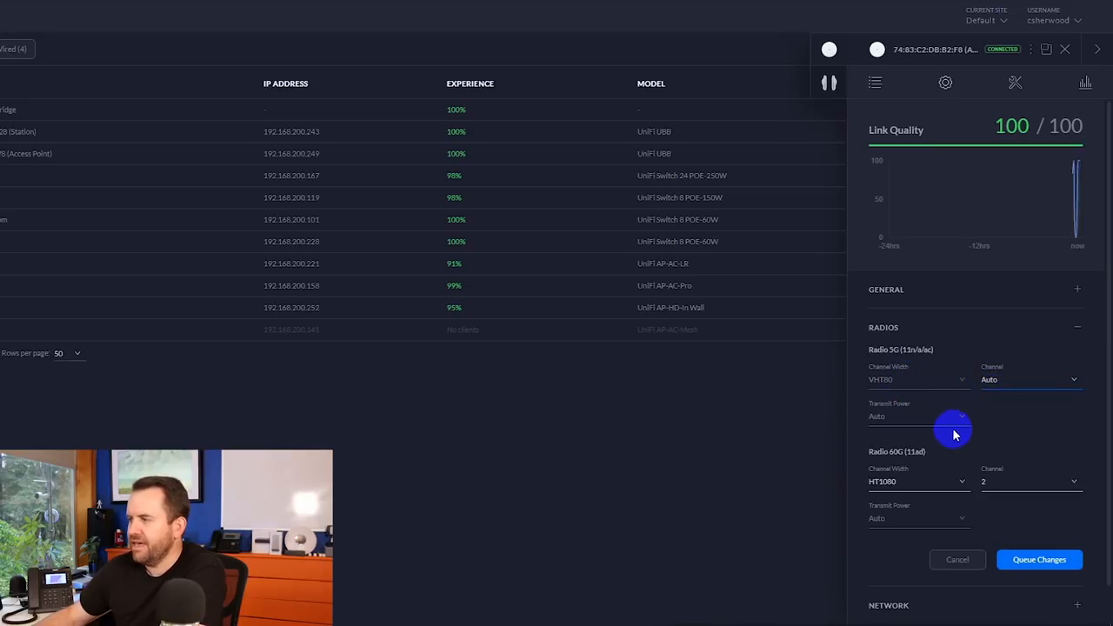
pyautogui.scroll(-3)
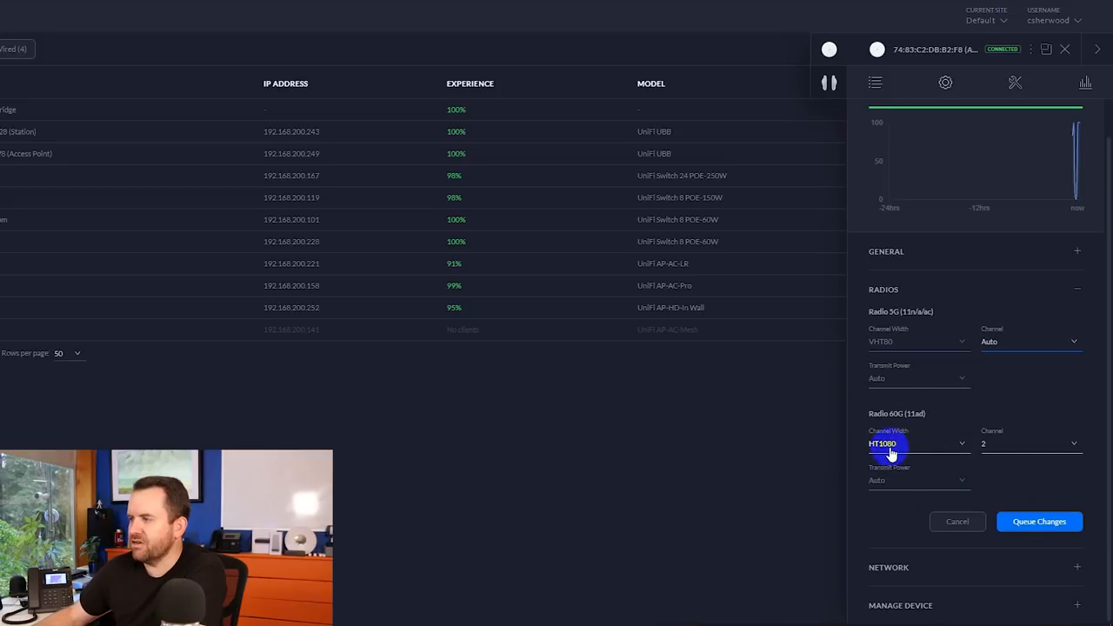
# Step: Set the 60G radio channel width to HT2160 and queue the change
pyautogui.click(918, 443)
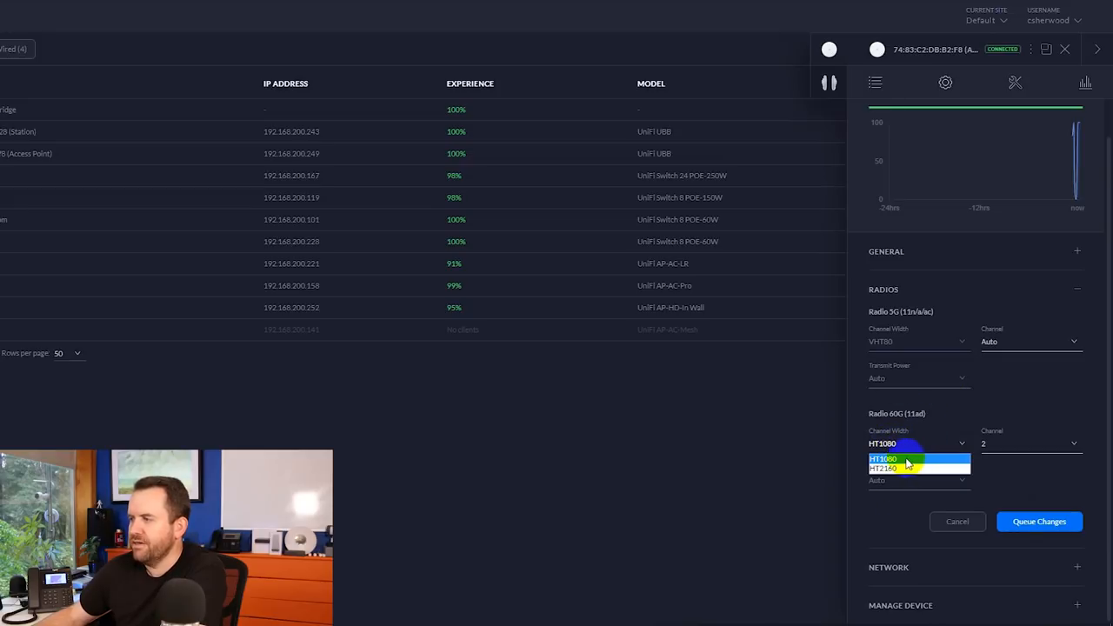
pyautogui.moveTo(908, 469)
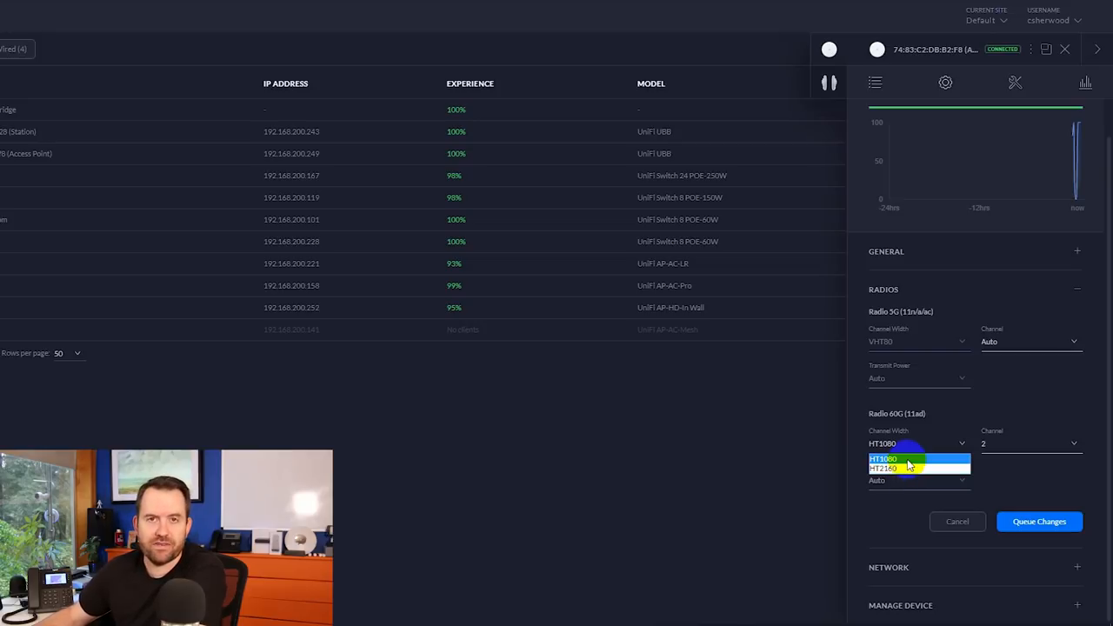
pyautogui.click(883, 459)
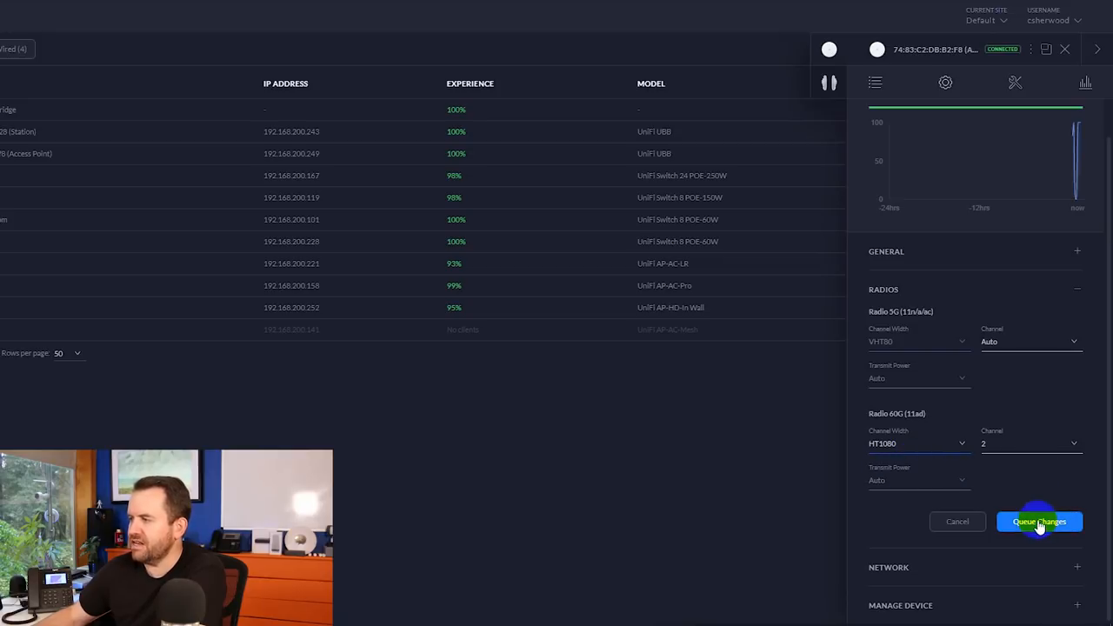
pyautogui.click(1041, 521)
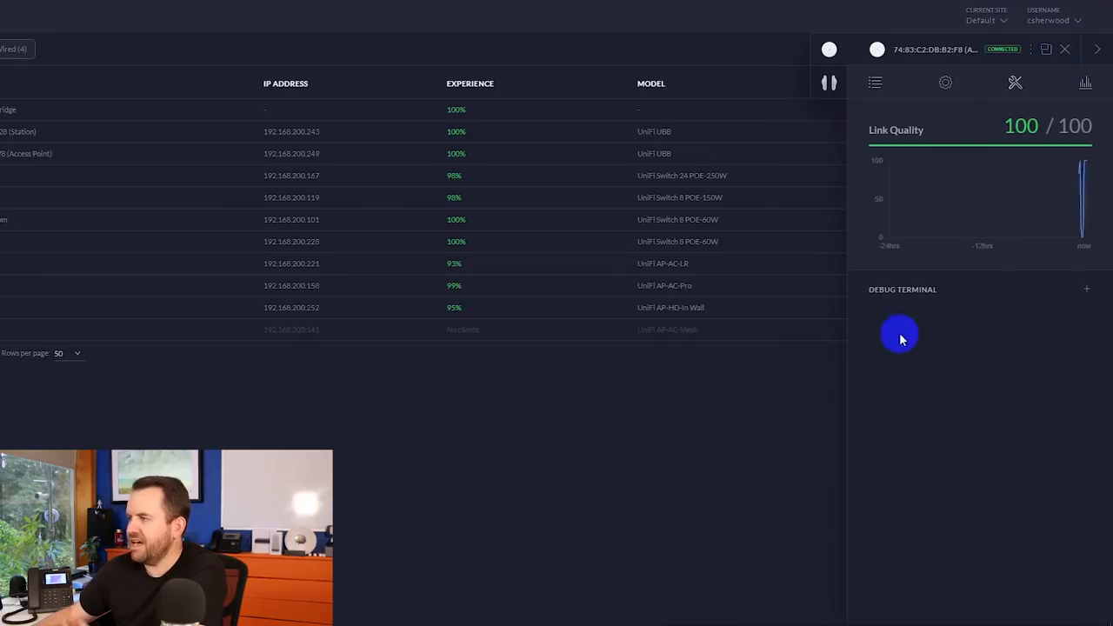
# Step: Expand the debug terminal, then view the bridge's statistics with CPU, memory and 5 GHz client charts
pyautogui.click(1086, 289)
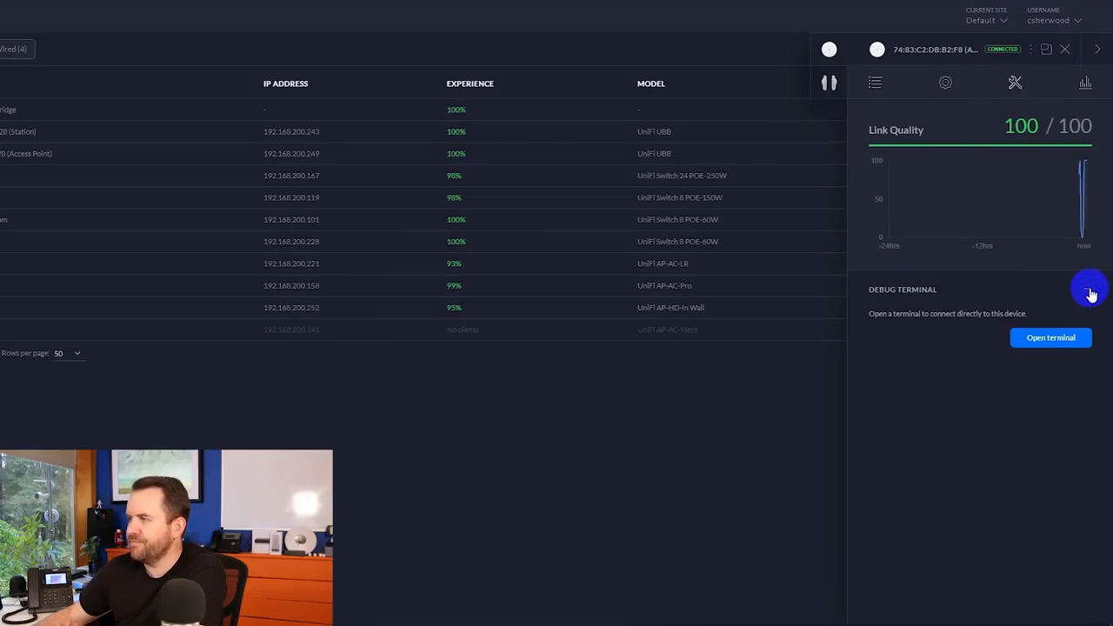
pyautogui.click(1085, 84)
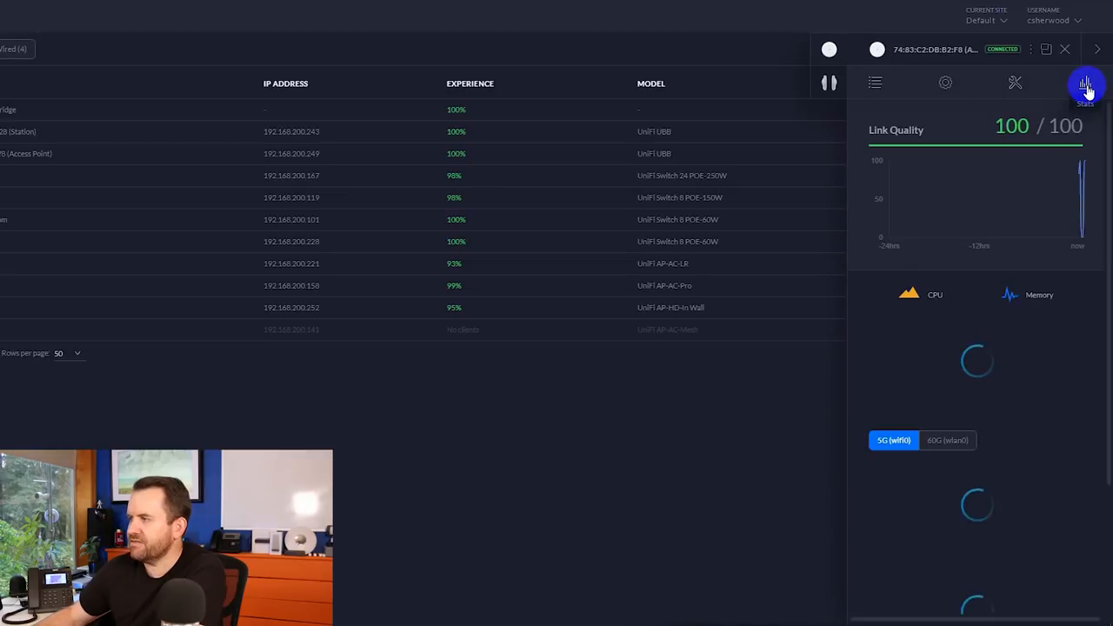
pyautogui.click(1085, 83)
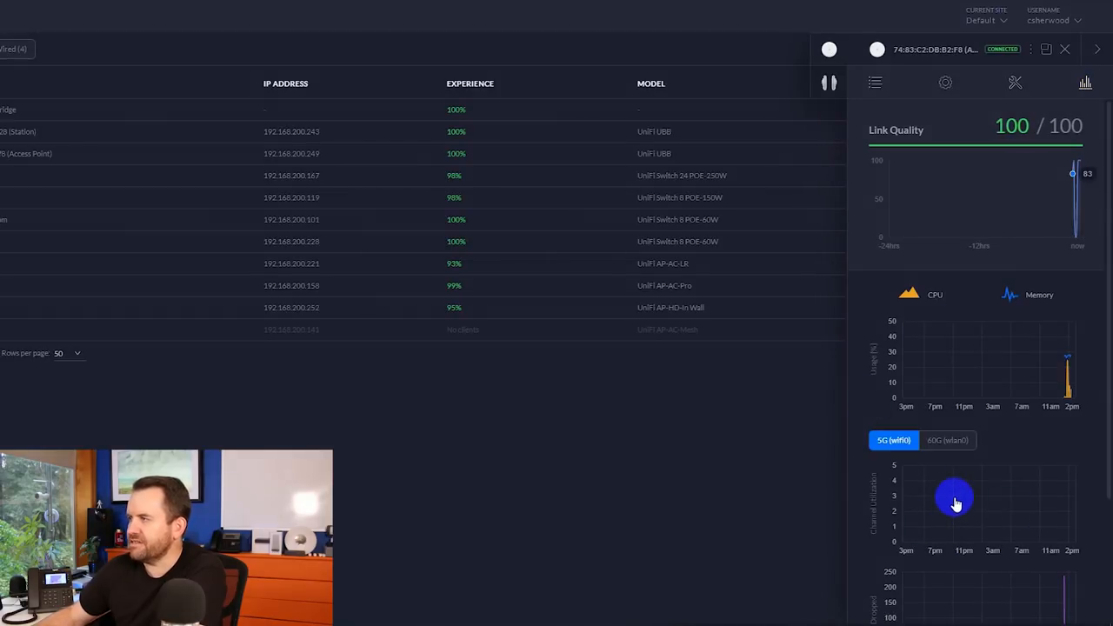
pyautogui.moveTo(369, 519)
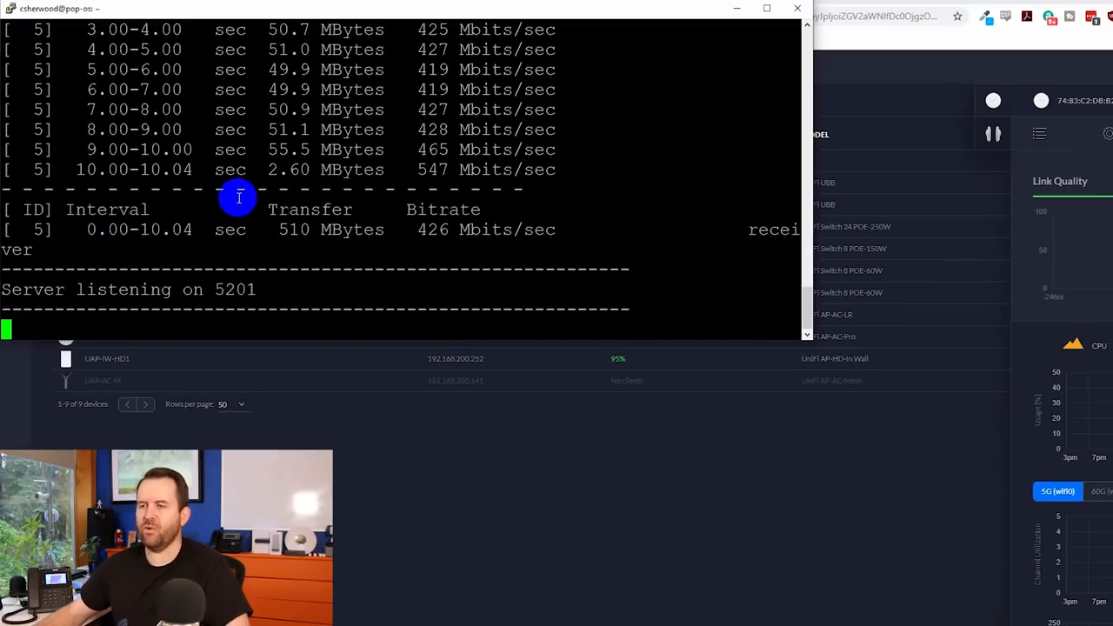
pyautogui.moveTo(348, 170)
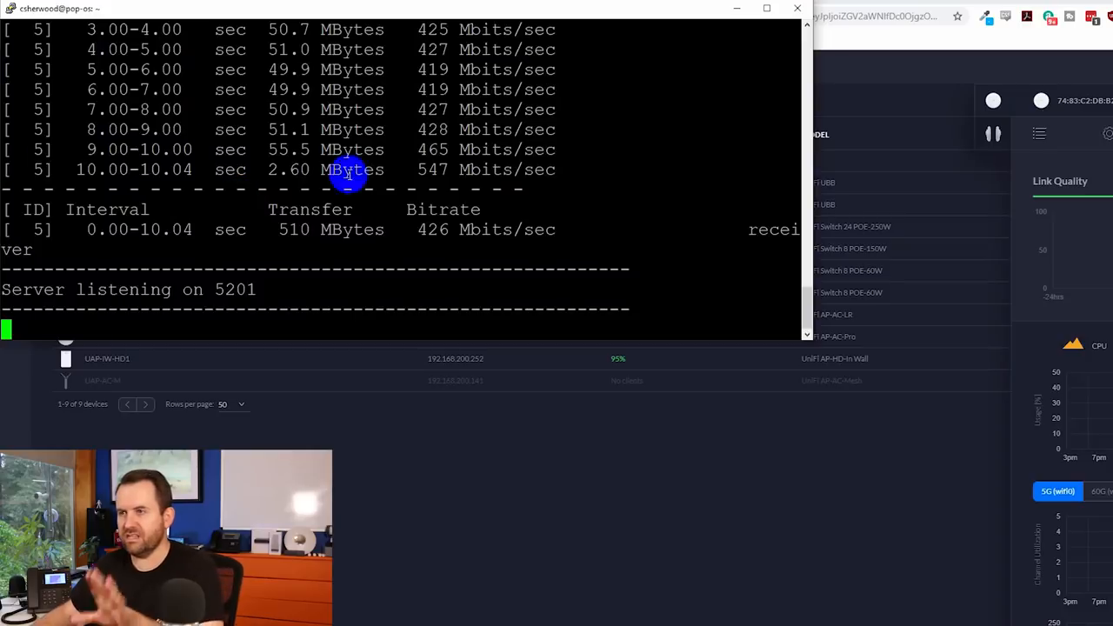
pyautogui.moveTo(230, 254)
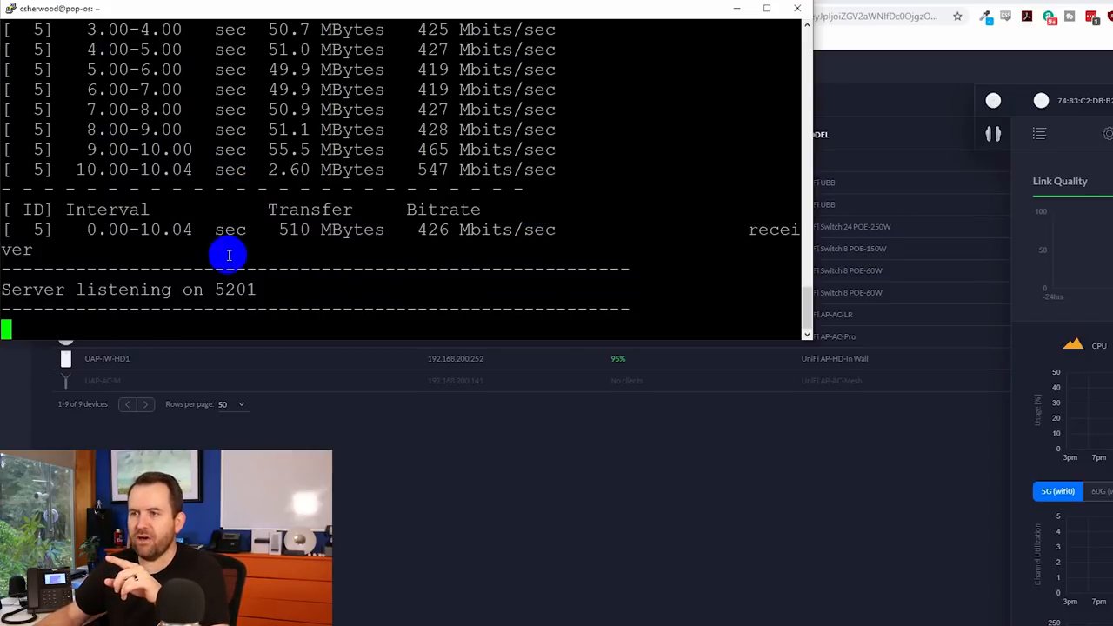
pyautogui.moveTo(294, 327)
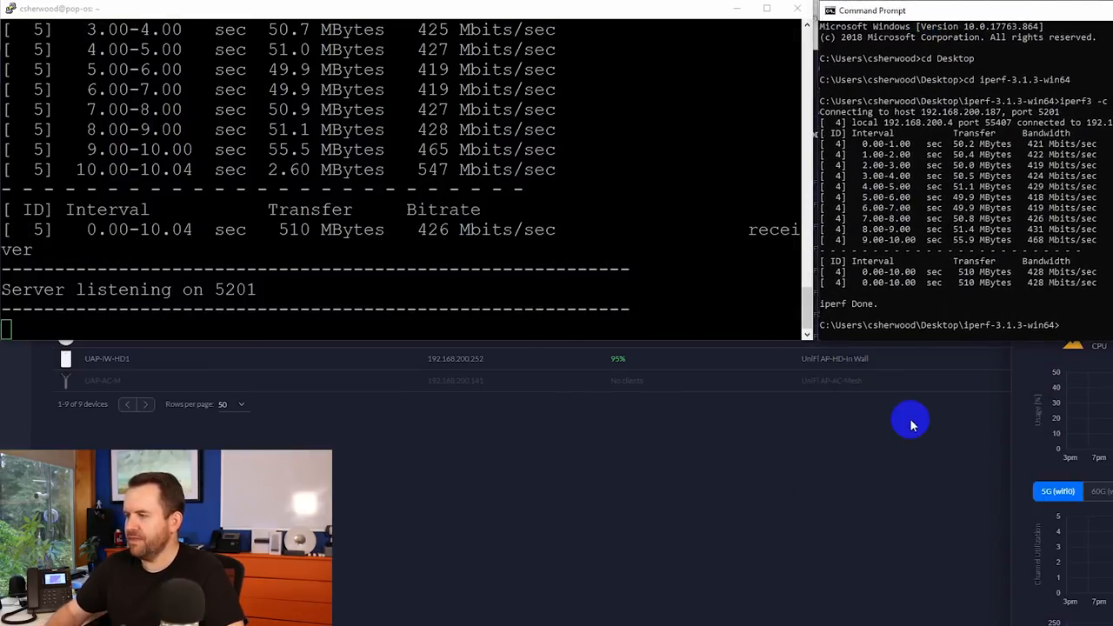
# Step: Rerun iperf3 -c 192.168.200.187 in Command Prompt, reaching roughly 494 Mbits/sec
pyautogui.write('iperf3 -c')
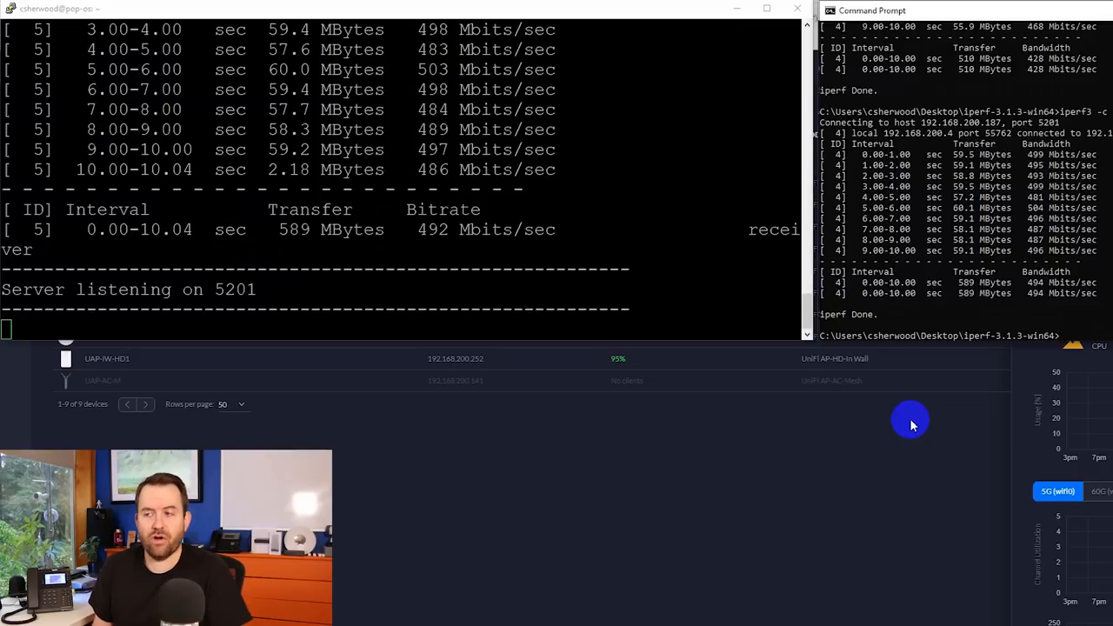
pyautogui.moveTo(557, 549)
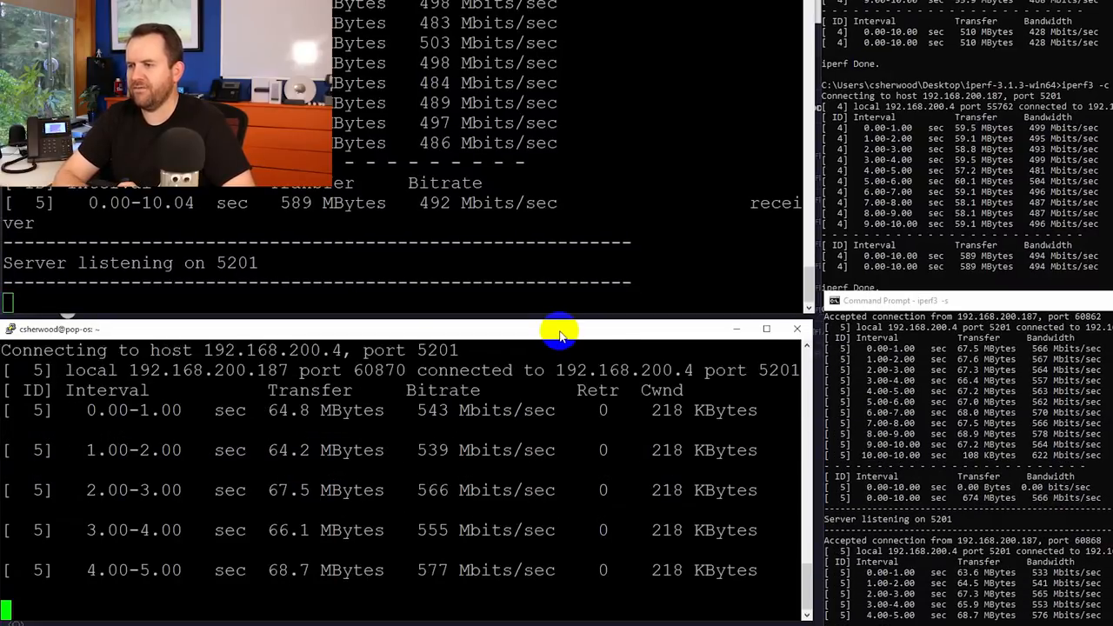
# Step: Scroll the Terminal to the iperf3 summary for 192.168.200.4, about 562 Mbits/sec
pyautogui.scroll(-3)
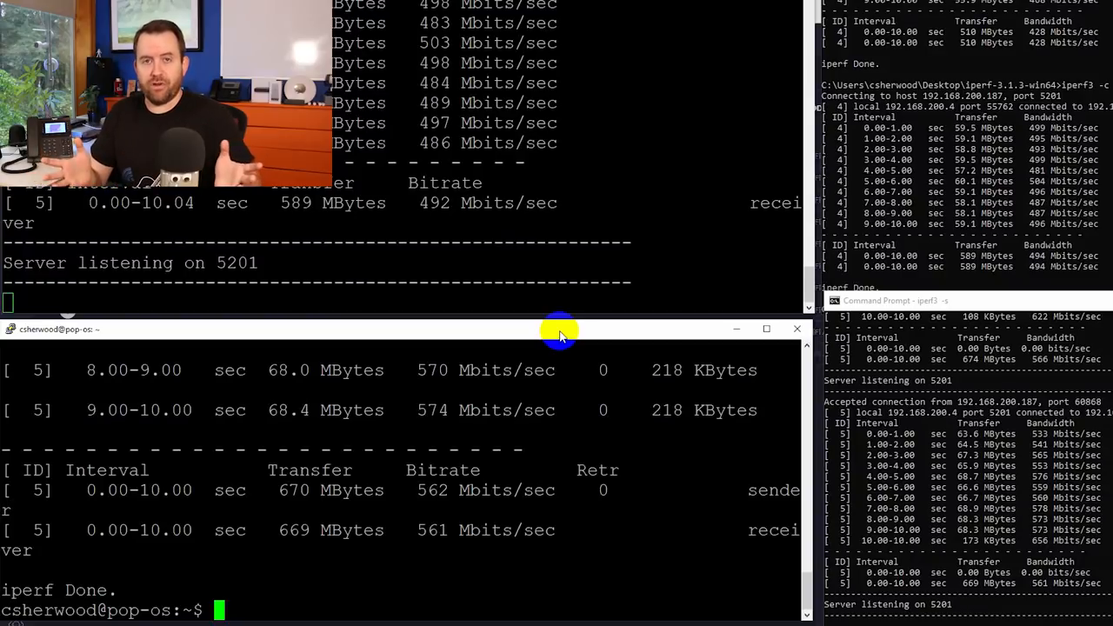
pyautogui.moveTo(640, 361)
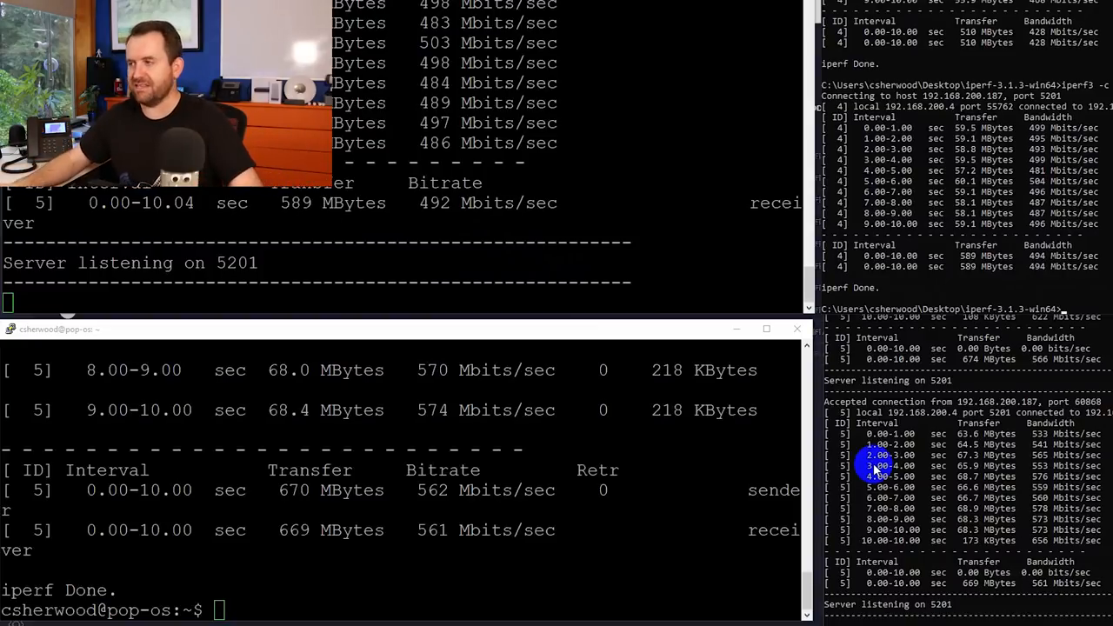
pyautogui.moveTo(456, 525)
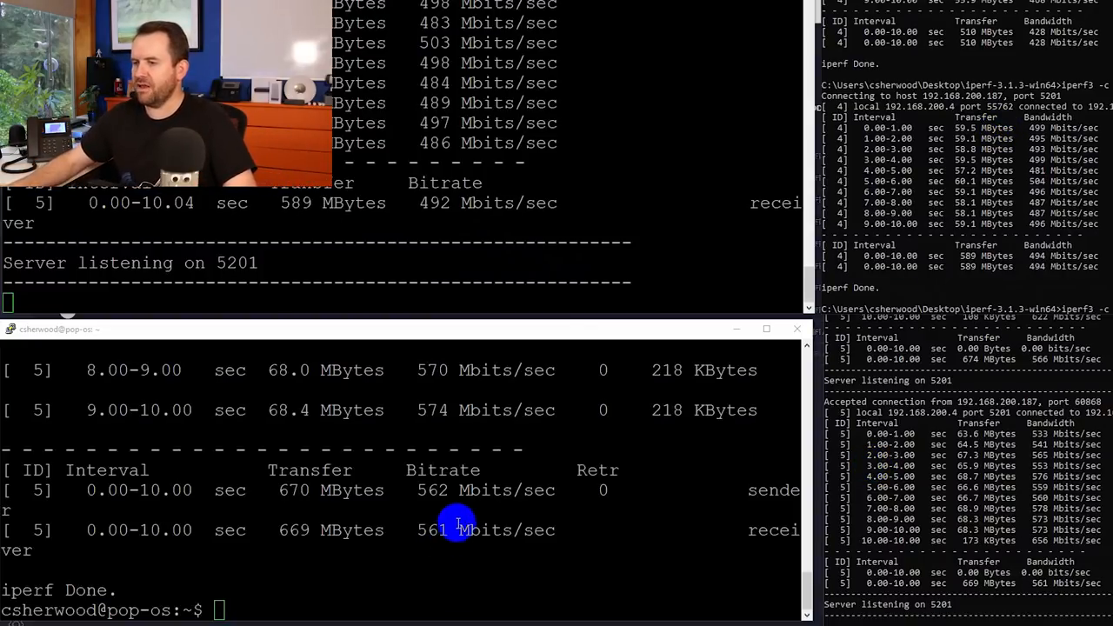
# Step: Run iperf3 from the Pop!_OS machine toward 192.168.200.4 again
pyautogui.write('iperf3 -c 192.168.200.4')
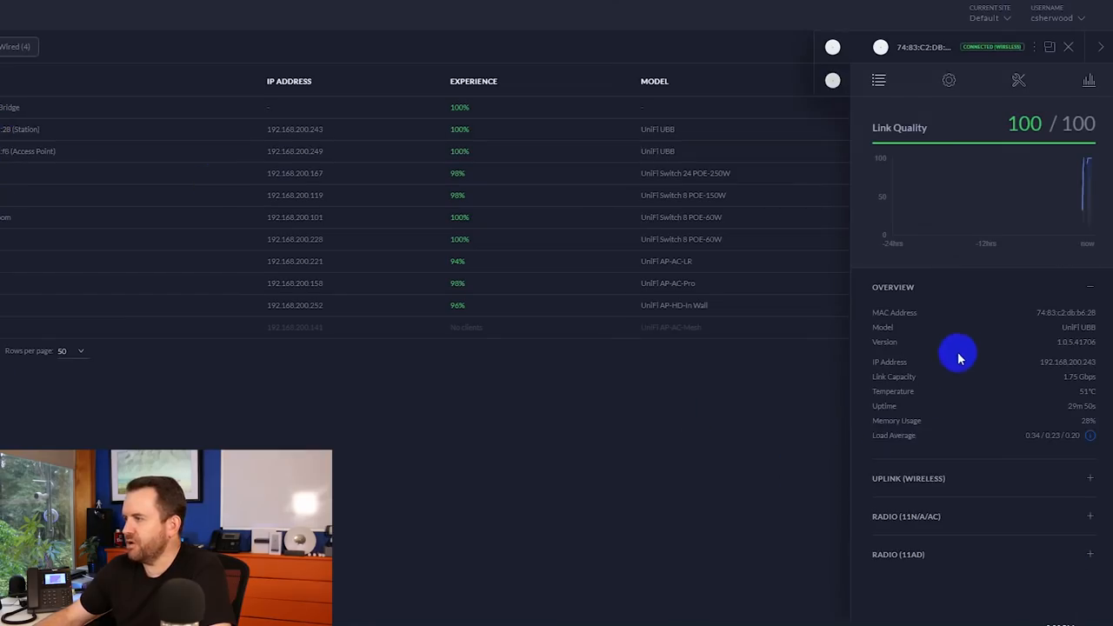
pyautogui.moveTo(950, 80)
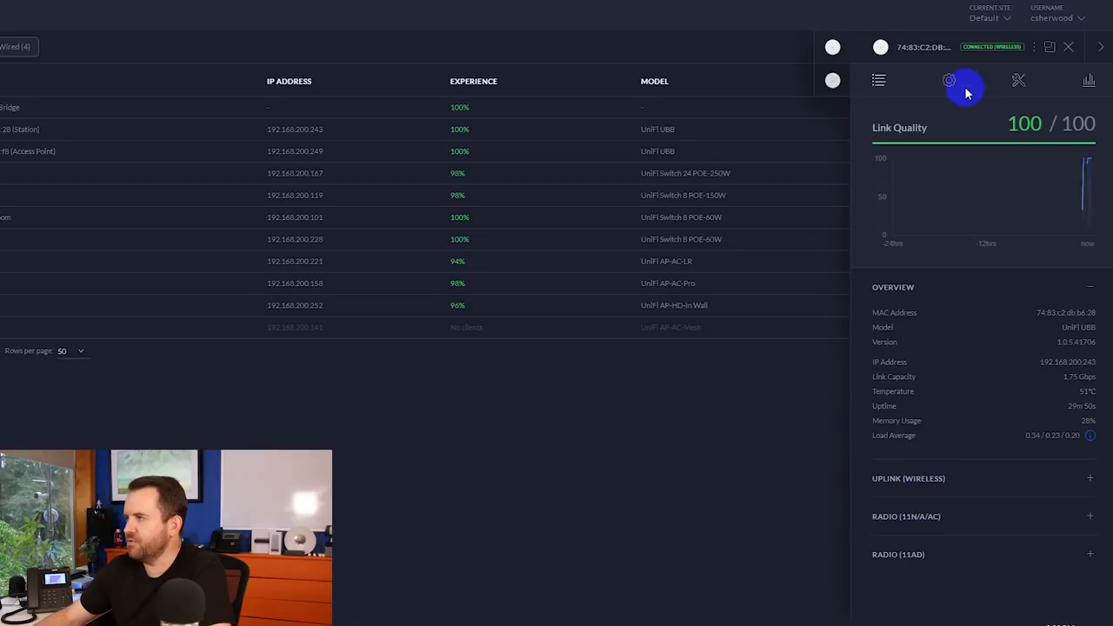
# Step: Switch the bridge's properties panel to Config with the General section collapsed
pyautogui.click(950, 80)
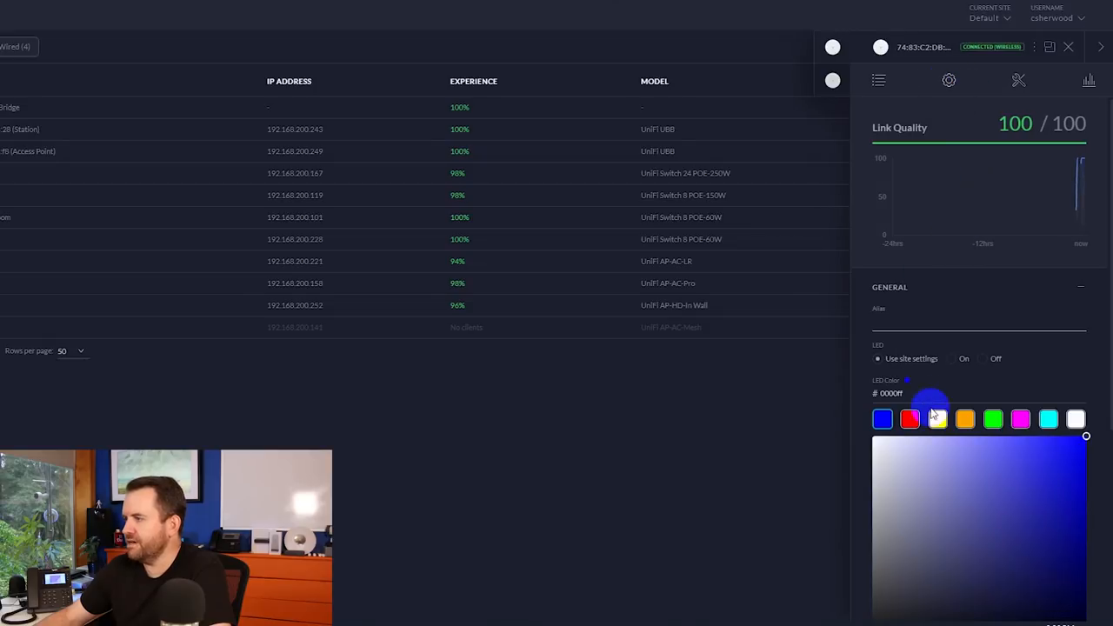
pyautogui.click(891, 287)
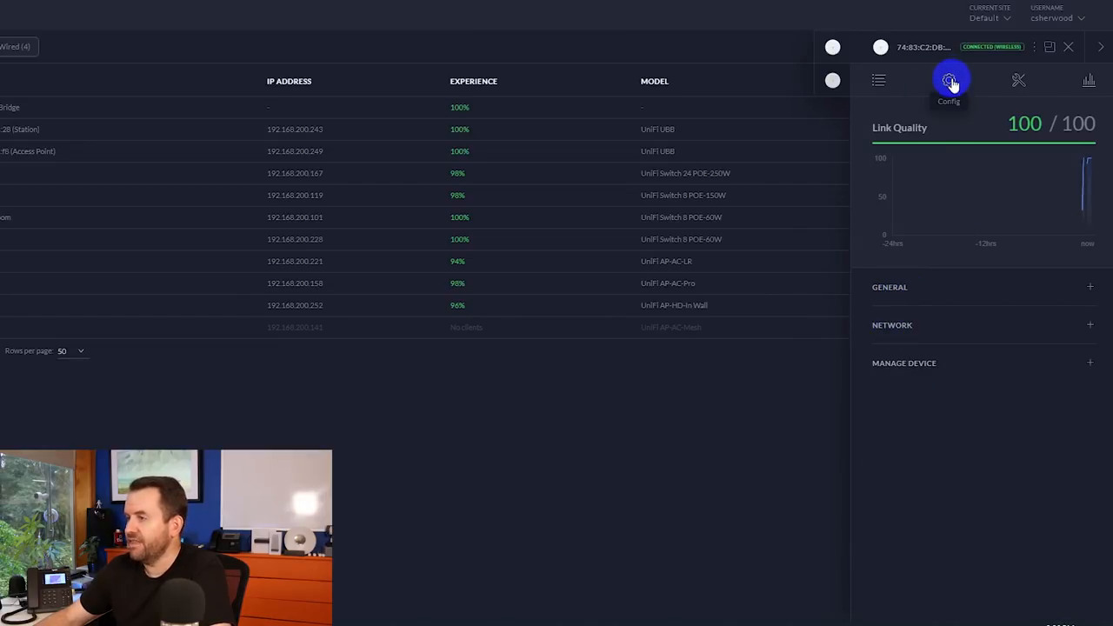
# Step: Set the 60 GHz radio's channel width to HT2160 and queue the change
pyautogui.click(887, 325)
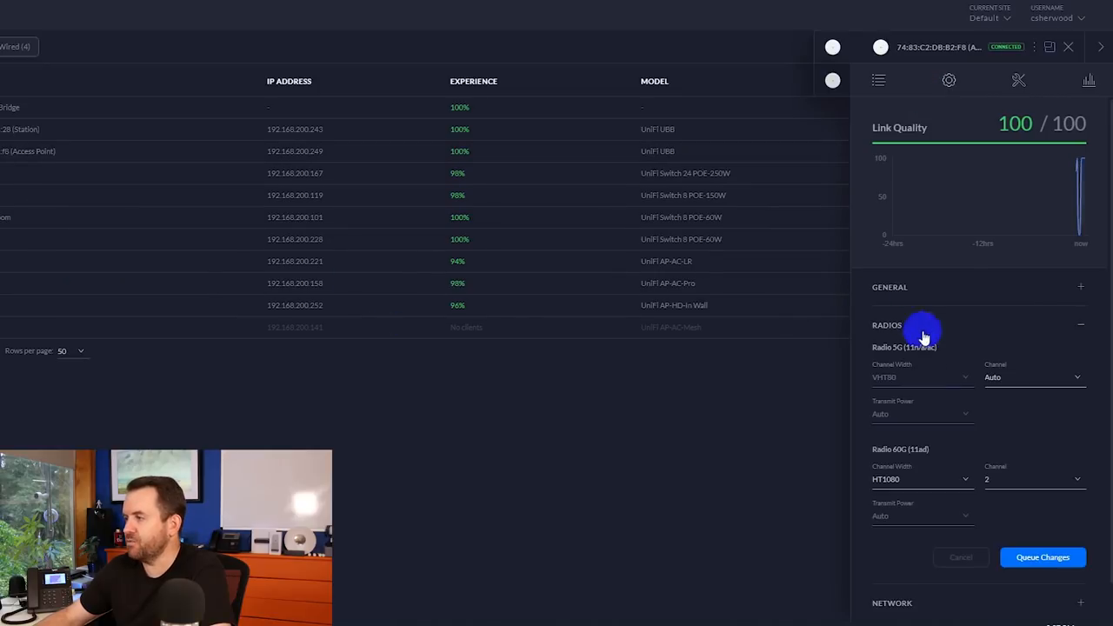
pyautogui.click(922, 442)
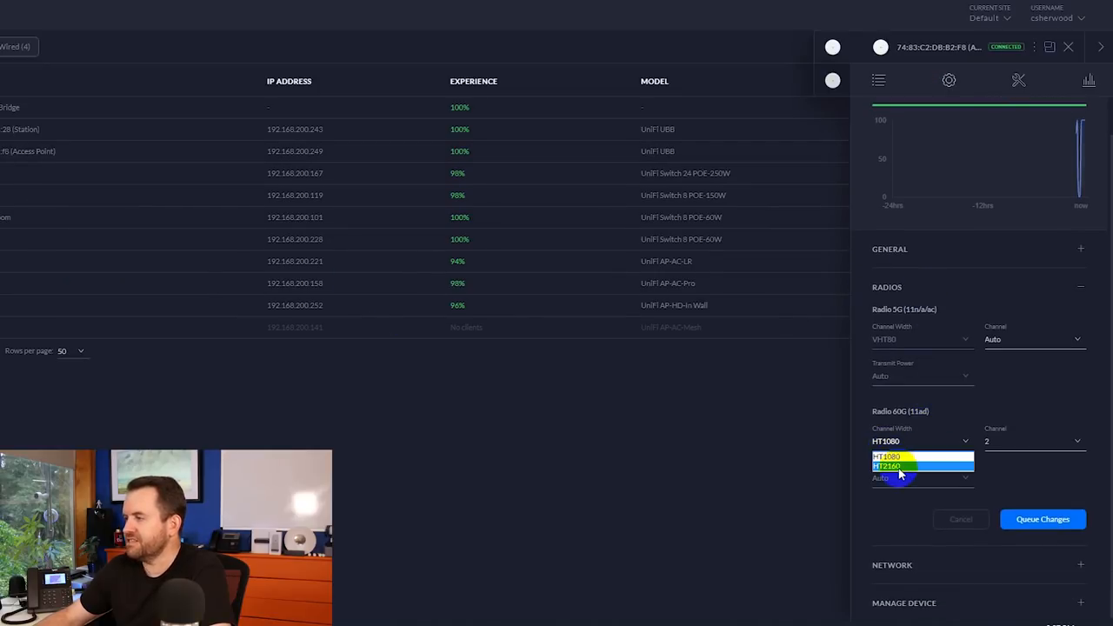
pyautogui.click(887, 466)
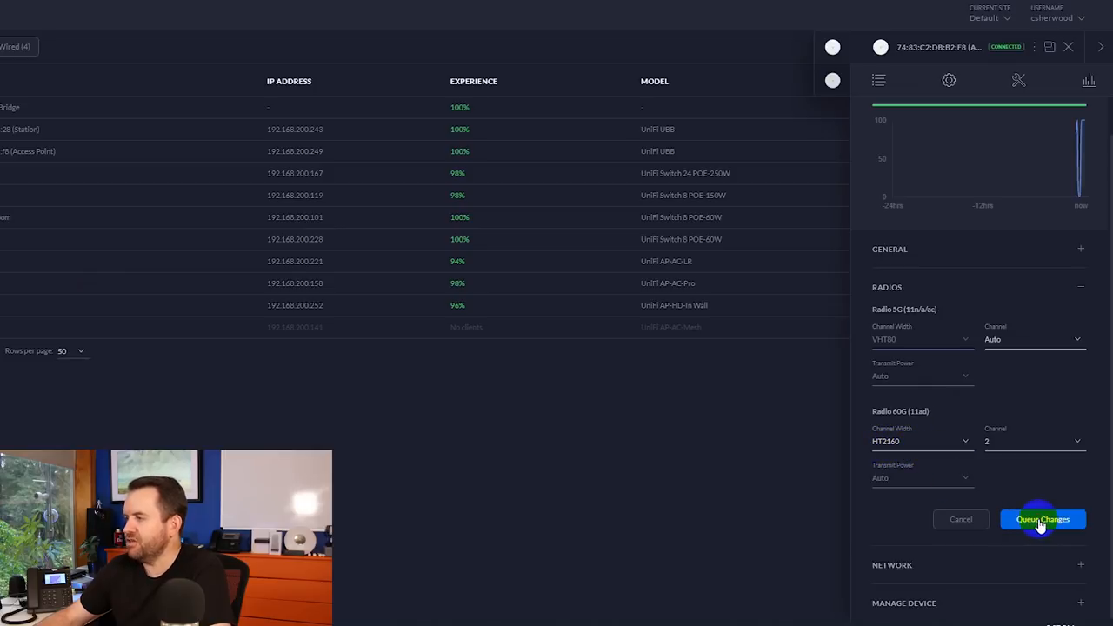
pyautogui.click(1044, 519)
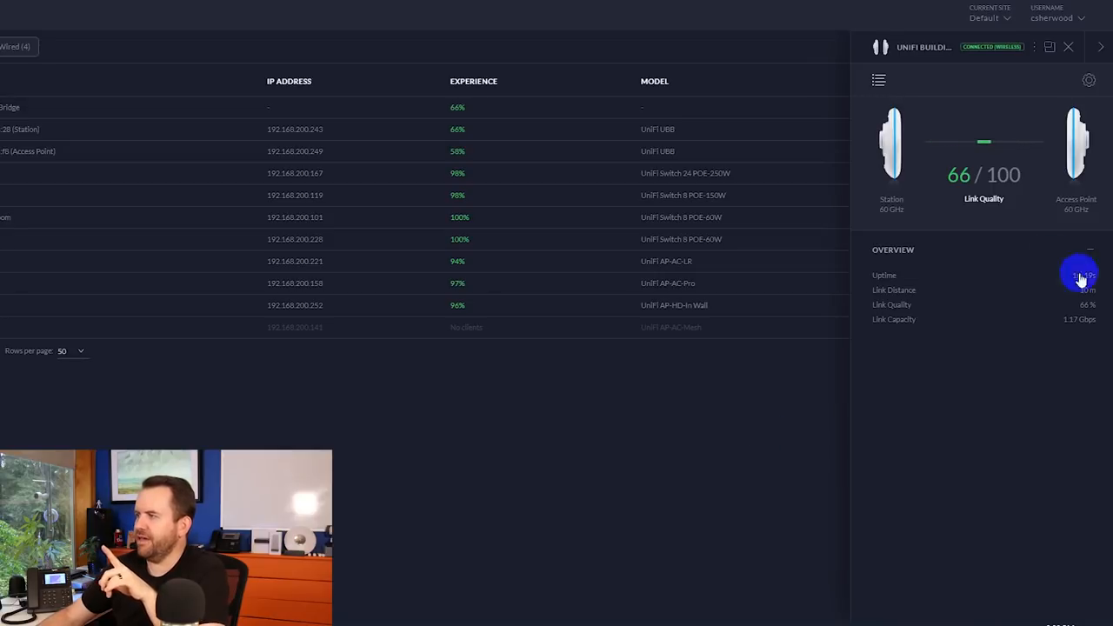
pyautogui.moveTo(955, 208)
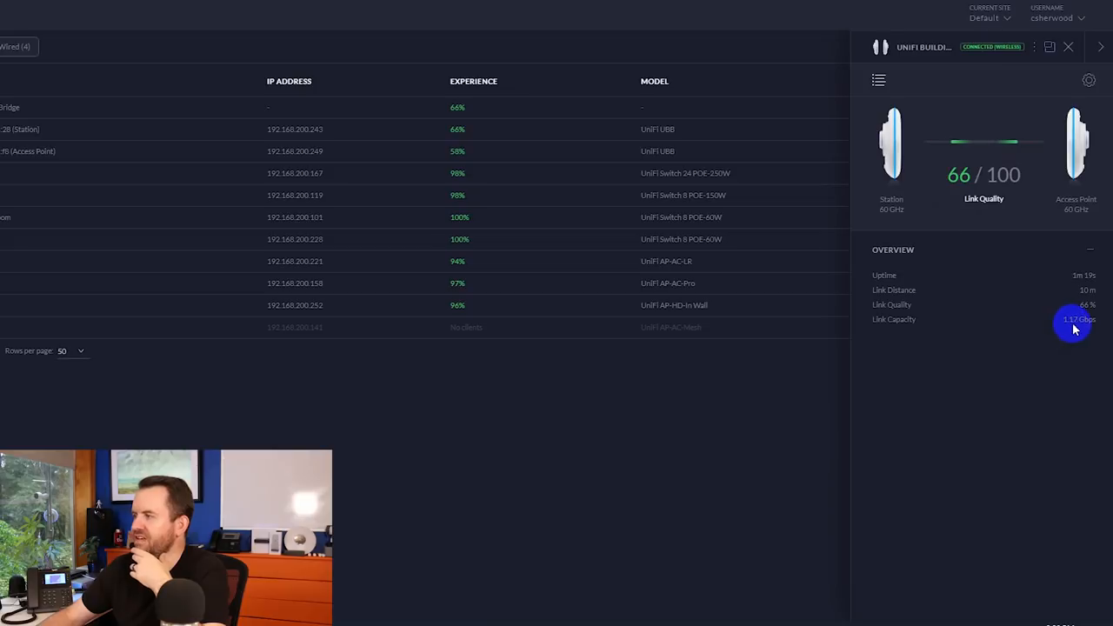
pyautogui.moveTo(1090, 330)
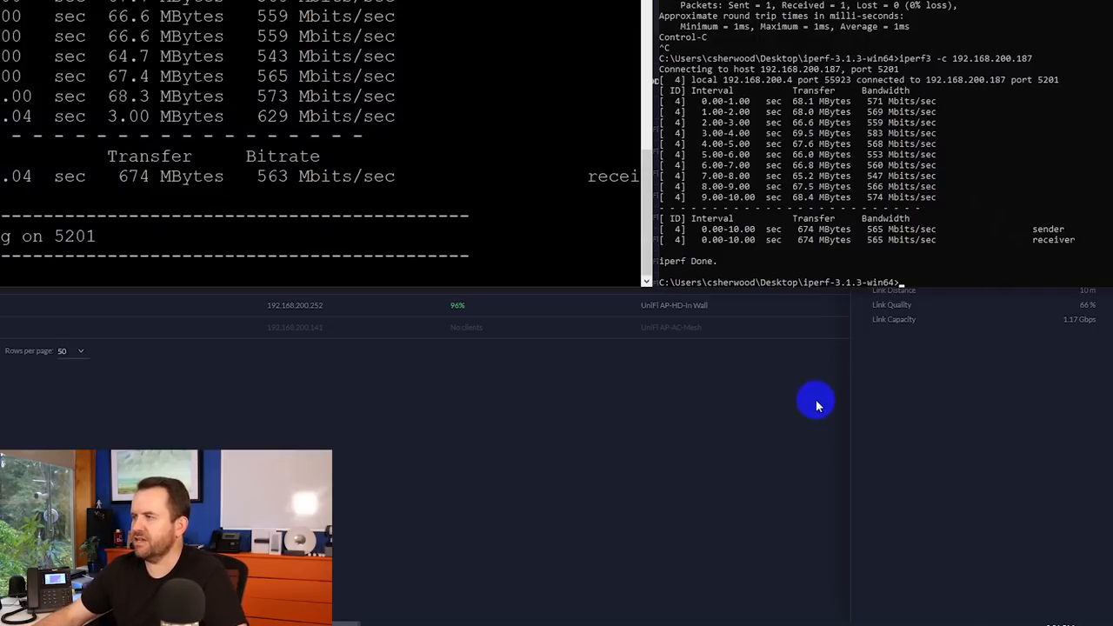
pyautogui.moveTo(751, 459)
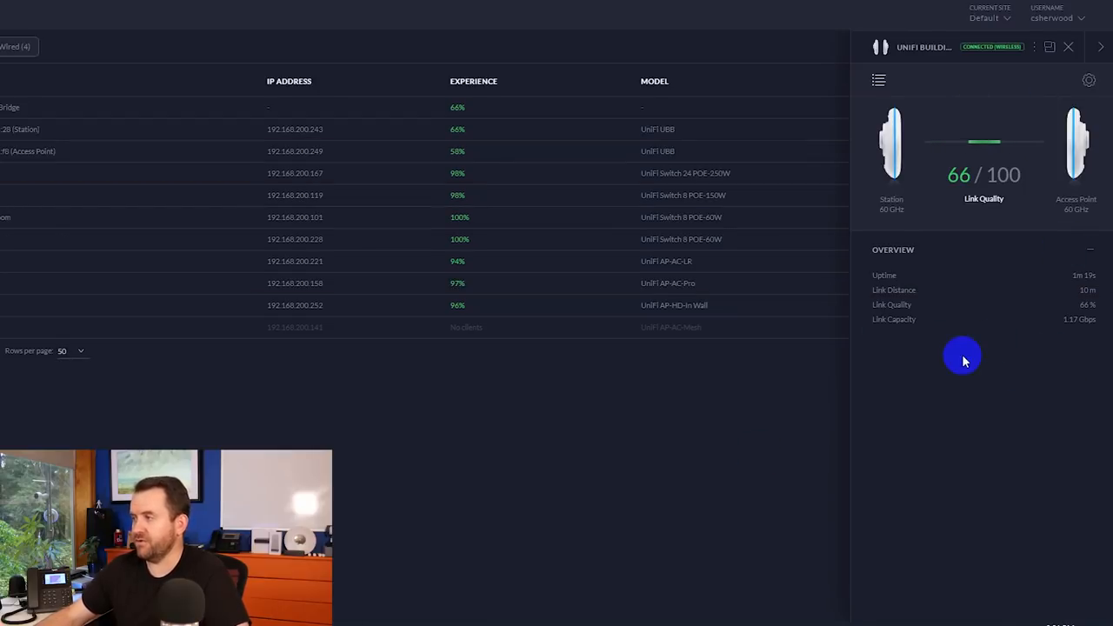
pyautogui.moveTo(1068, 47)
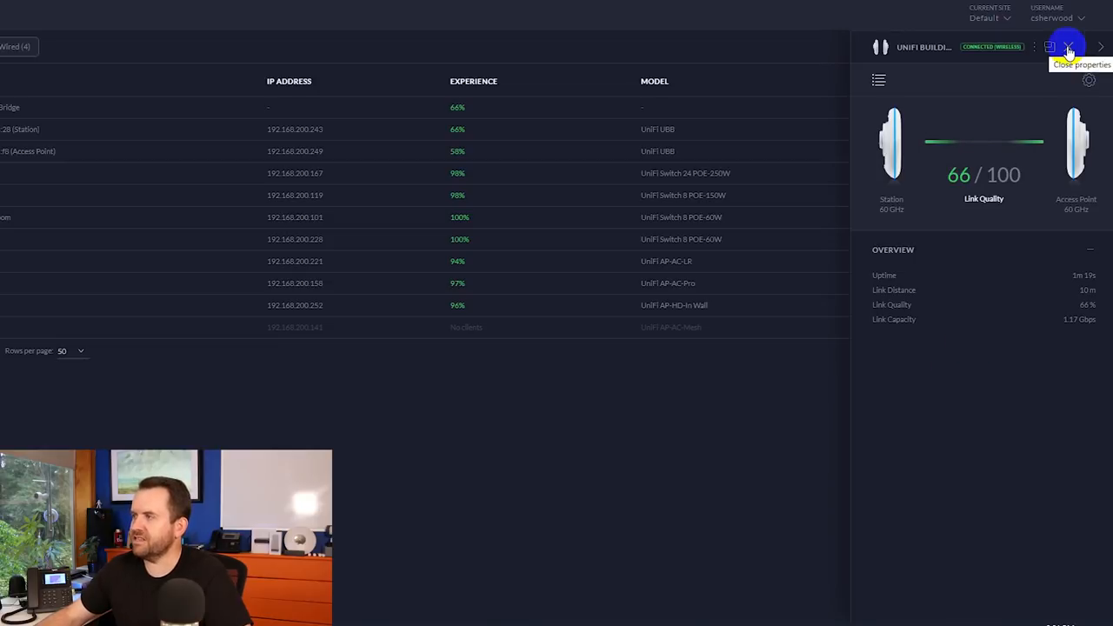